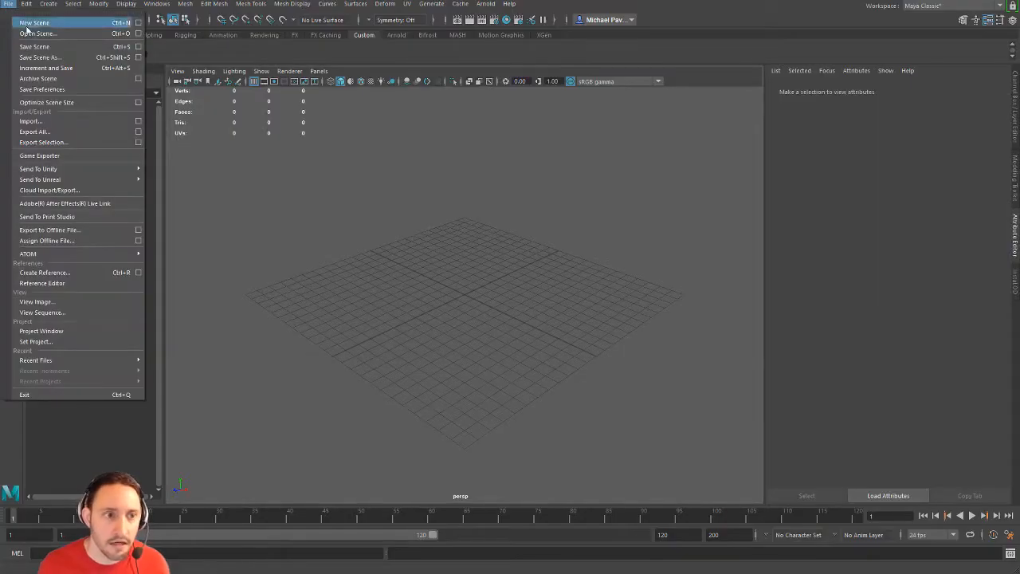
# - Start a new empty scene and import the high-poly pistol file with its separate parts
pyautogui.click(38, 34)
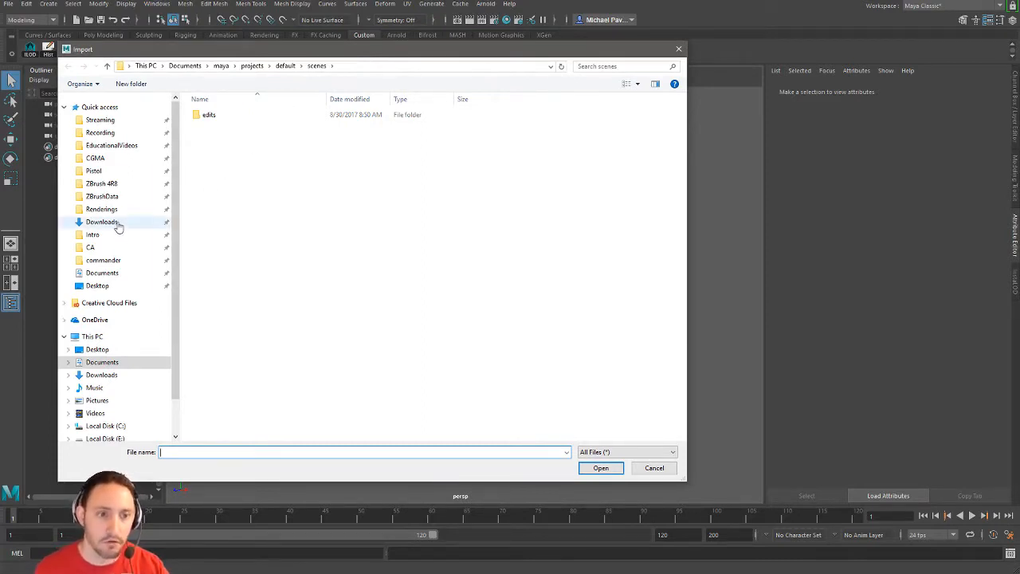
pyautogui.moveTo(122, 157)
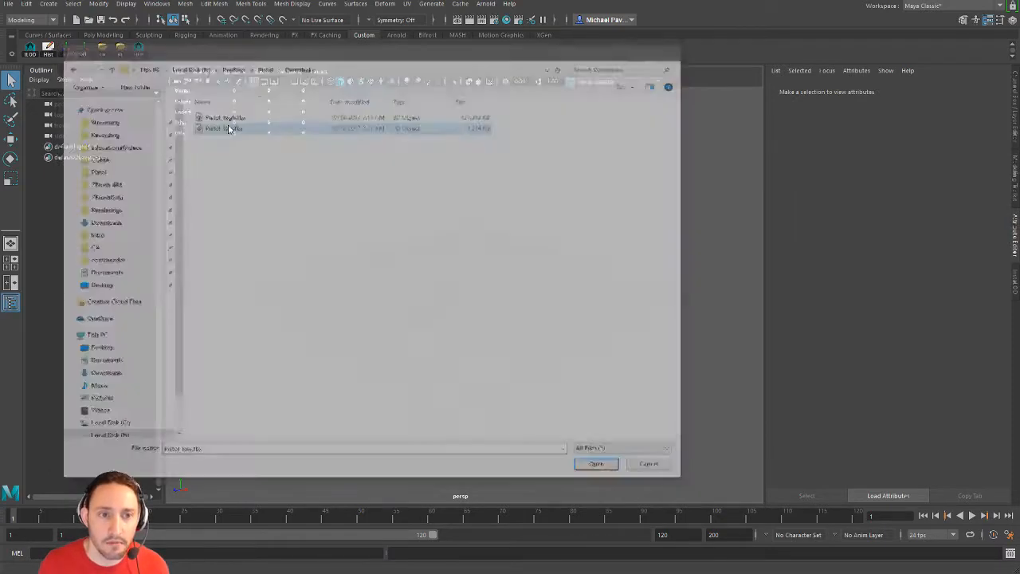
pyautogui.click(596, 464)
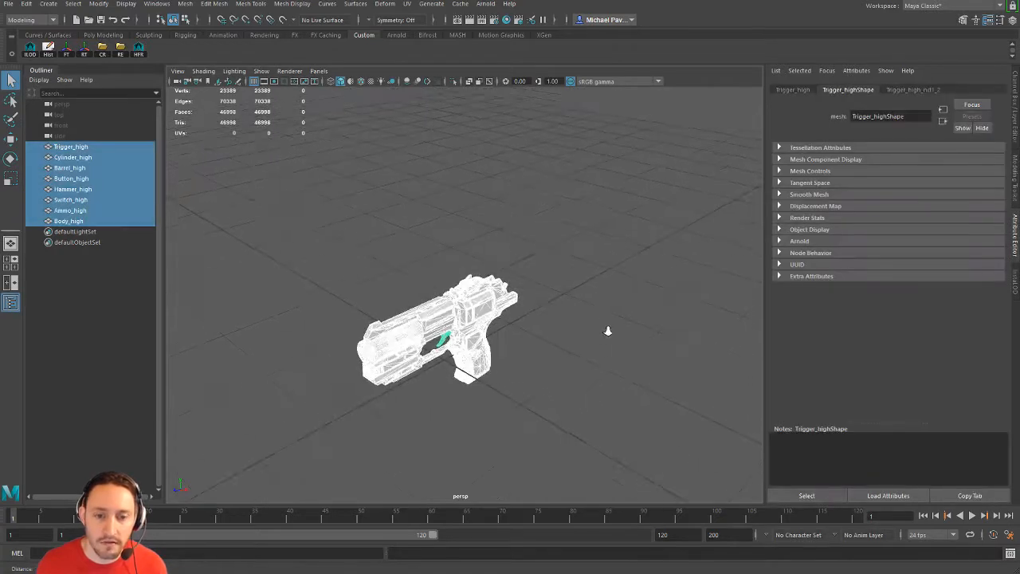
# - Create a new Lambert material in Hypershade and rename it Pistol
pyautogui.rightClick(460, 331)
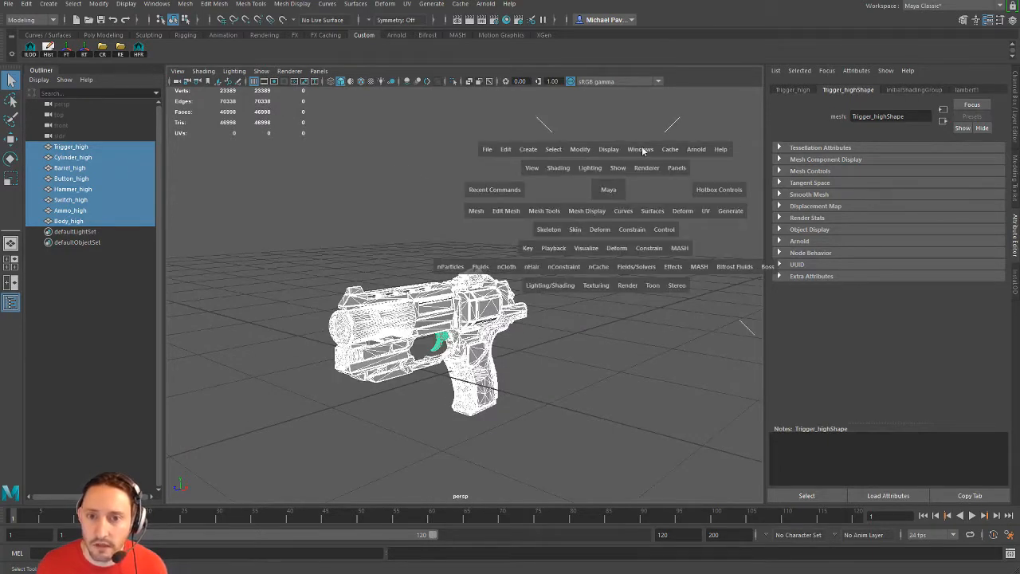
pyautogui.click(640, 149)
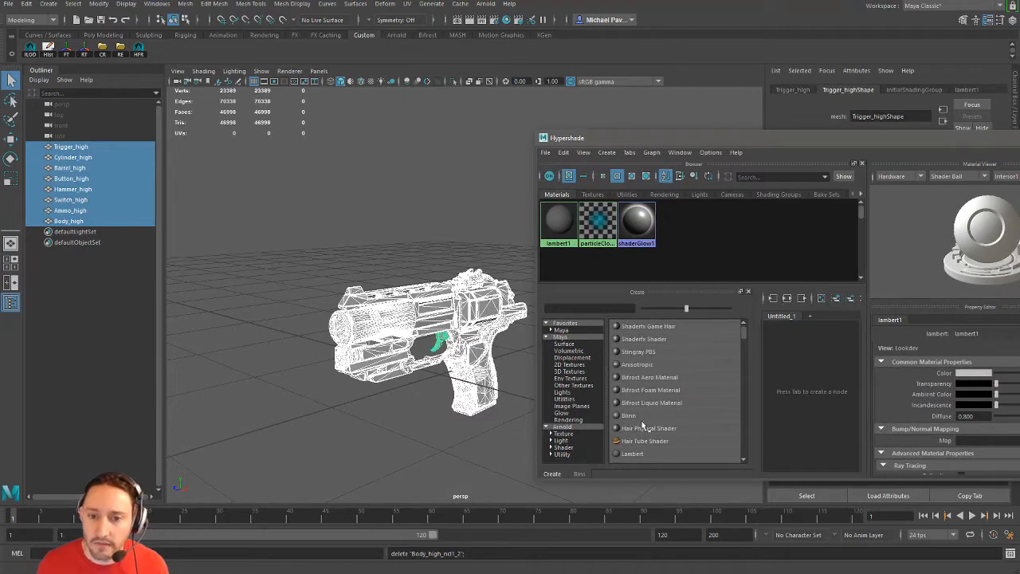
pyautogui.click(632, 454)
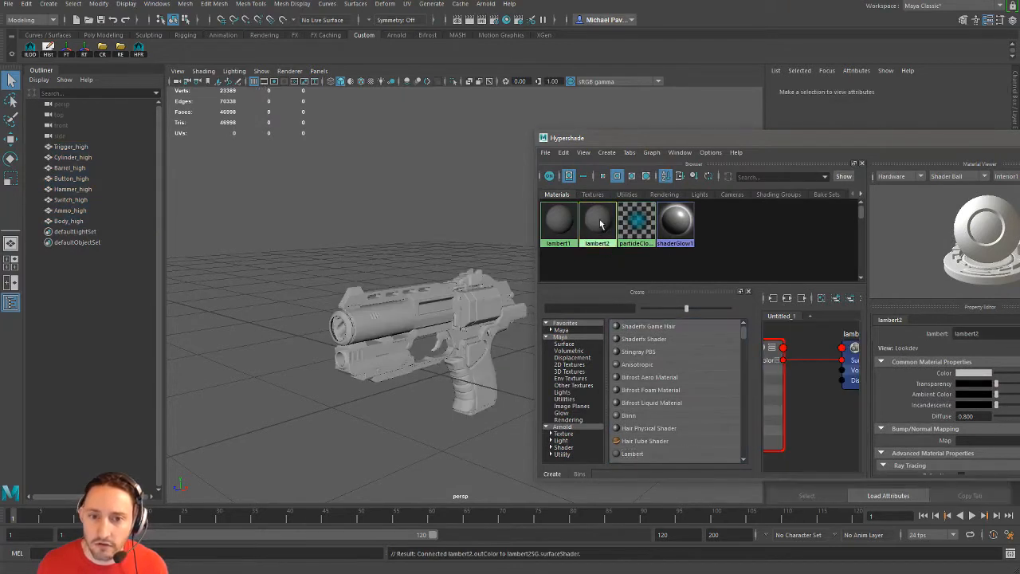
pyautogui.doubleClick(597, 221)
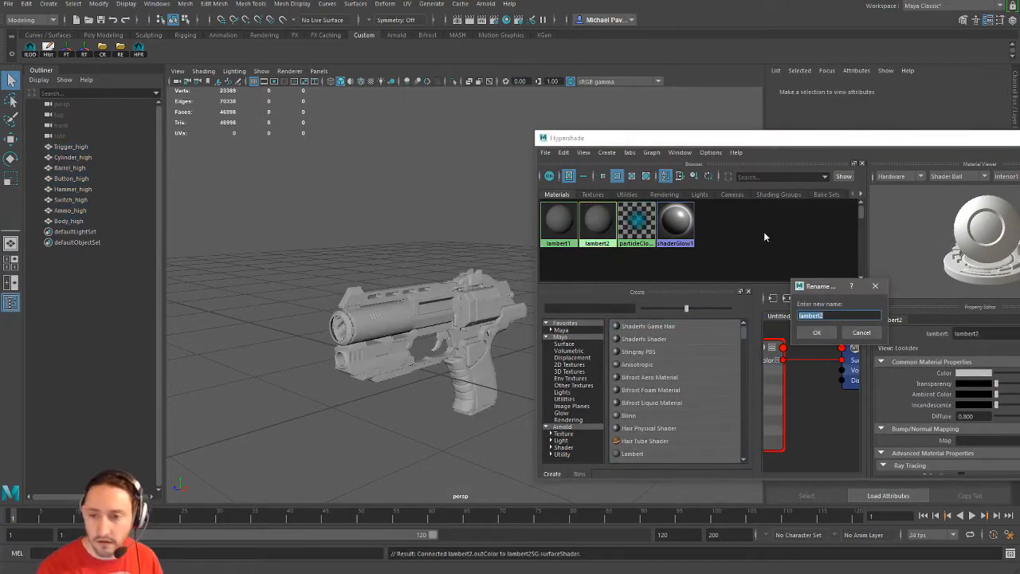
pyautogui.click(816, 332)
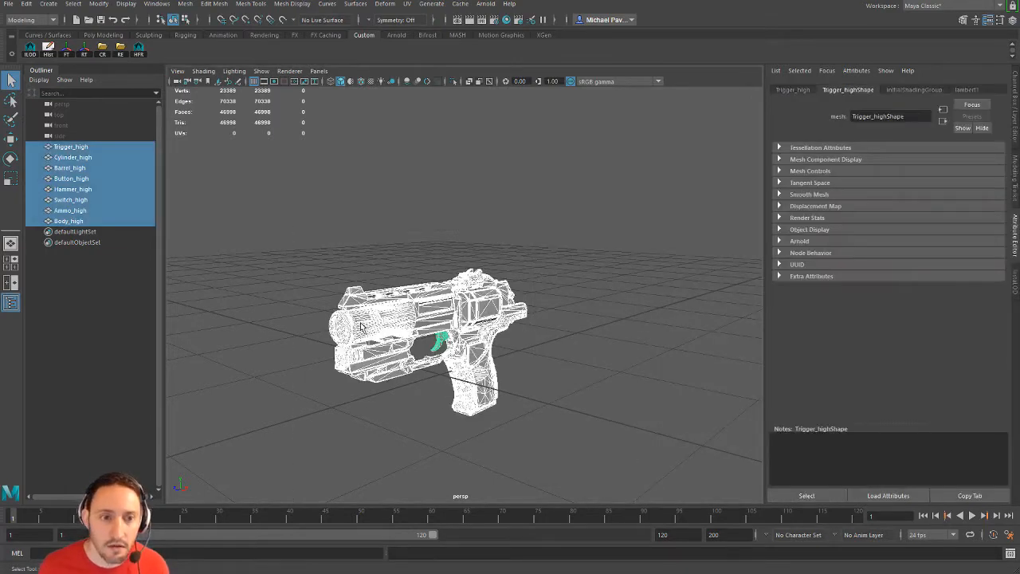
pyautogui.rightClick(439, 334)
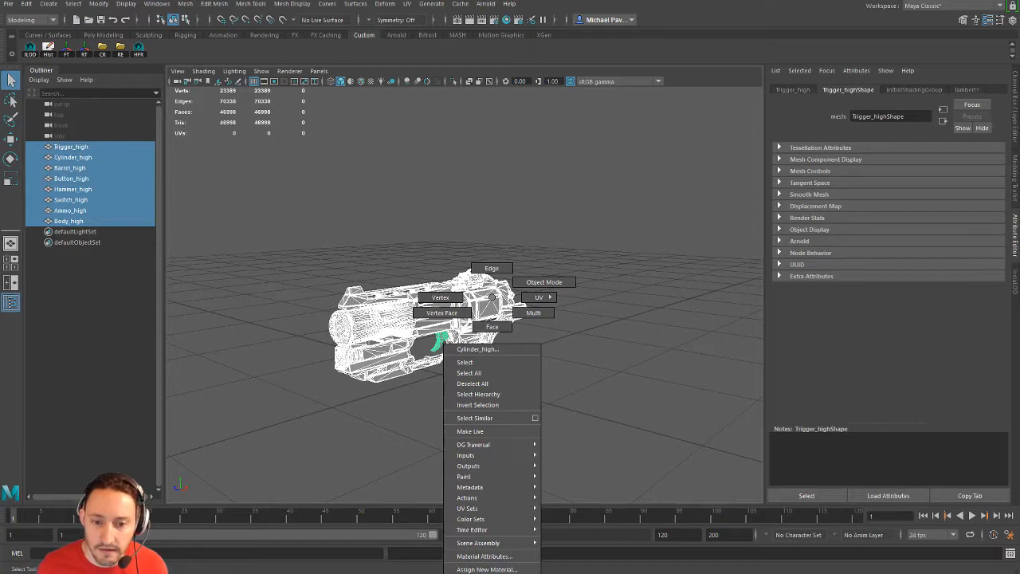
pyautogui.click(701, 291)
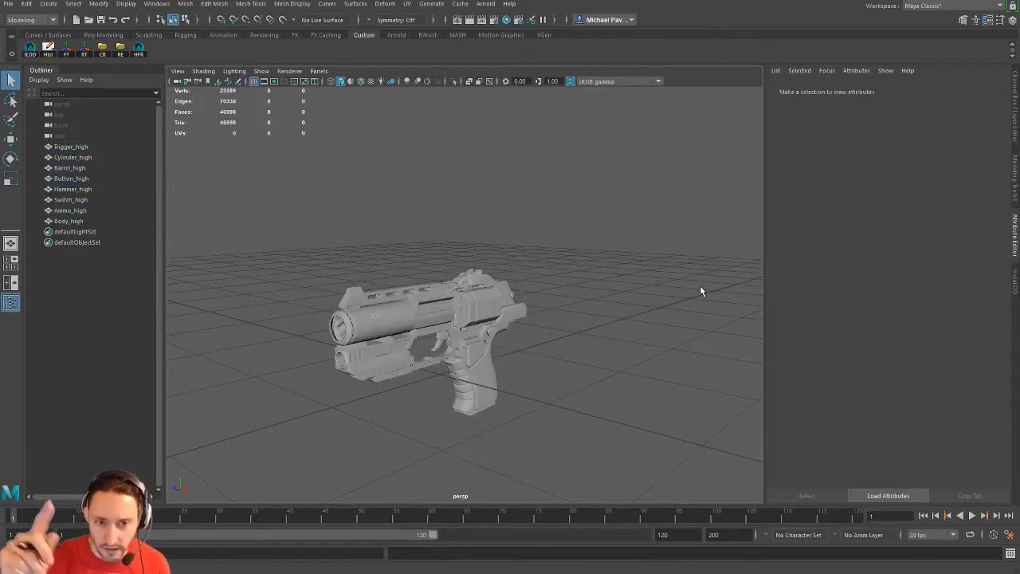
pyautogui.moveTo(701, 290); pyautogui.dragTo(549, 260)
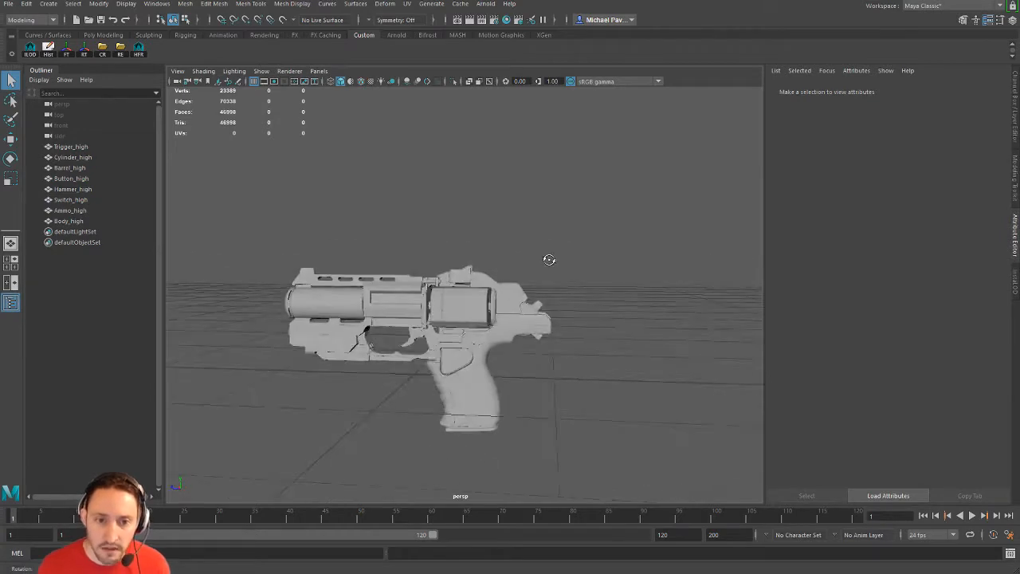
pyautogui.moveTo(549, 259); pyautogui.dragTo(439, 245)
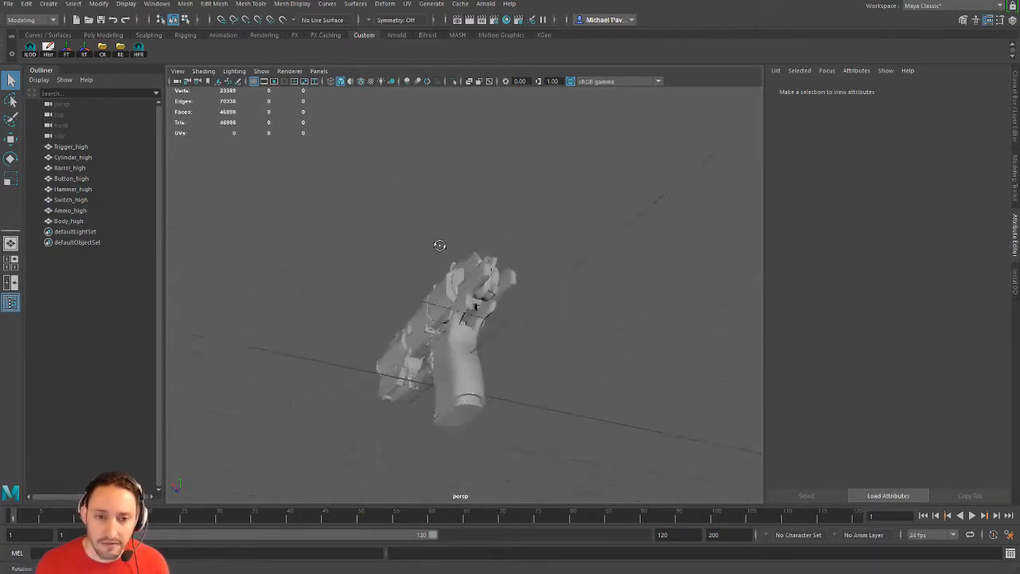
pyautogui.moveTo(439, 245); pyautogui.dragTo(574, 289)
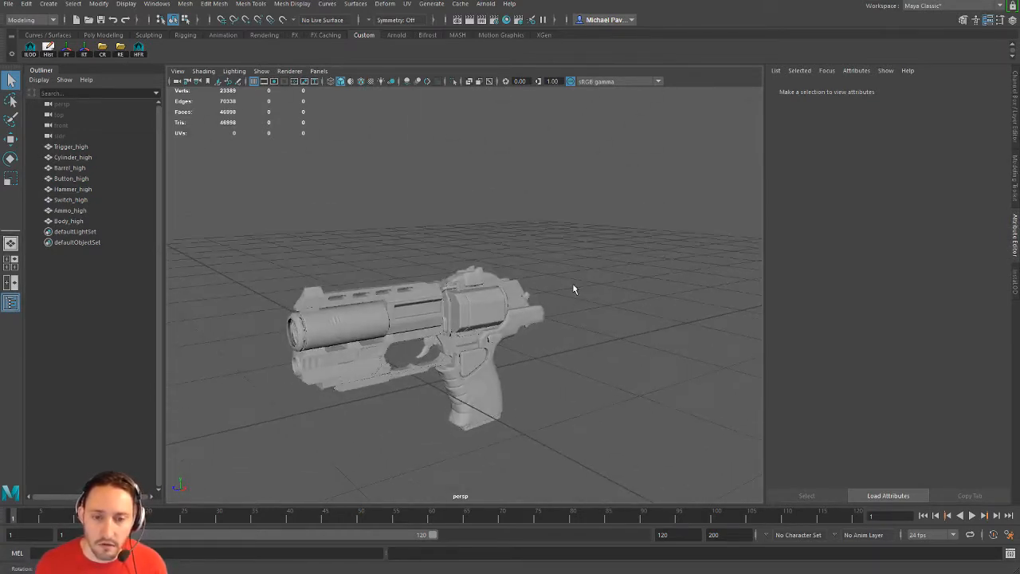
pyautogui.moveTo(574, 287); pyautogui.dragTo(584, 193)
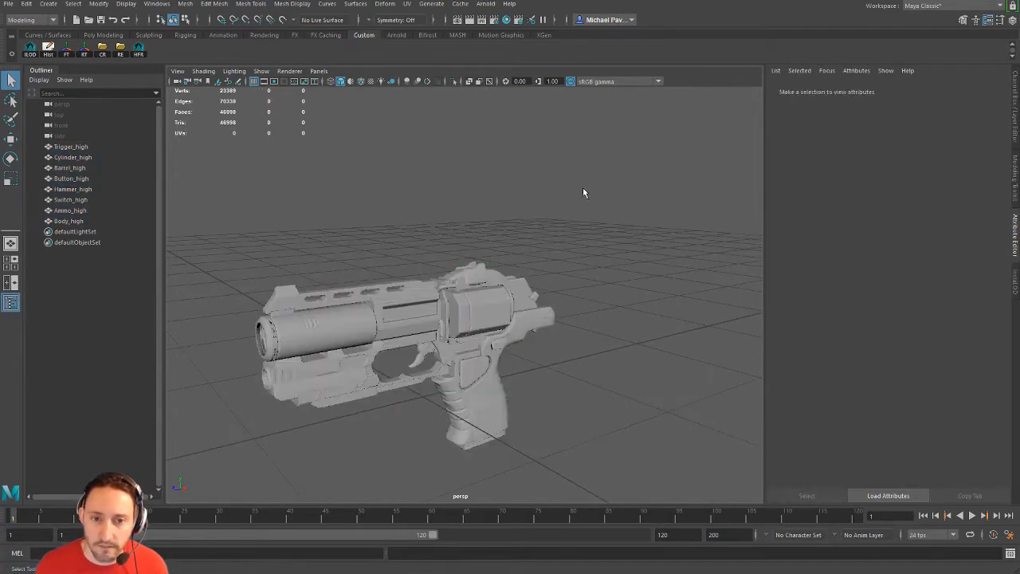
# - Inspect individual parts' Pistol material, then select all eight _high meshes
pyautogui.click(71, 147)
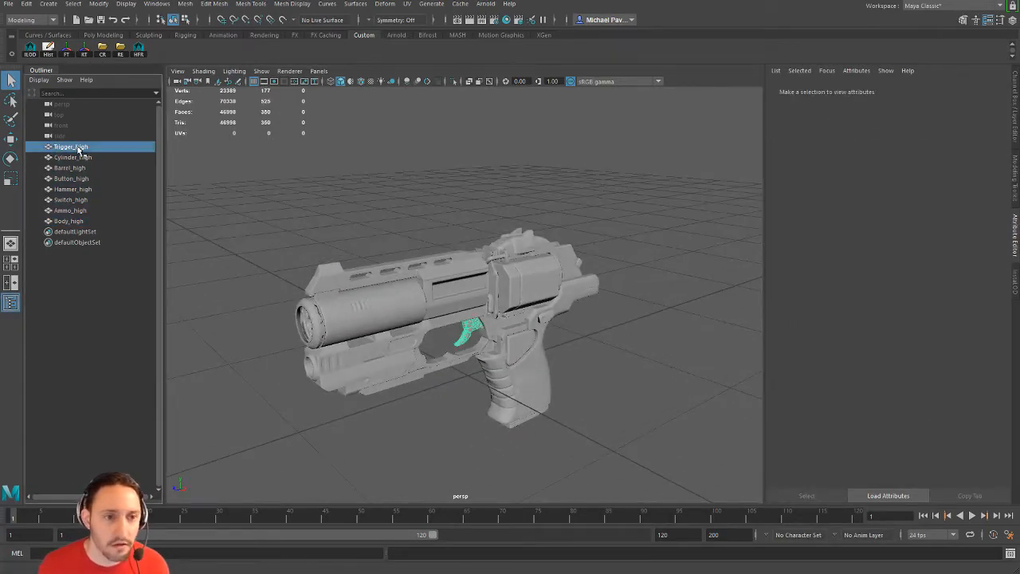
pyautogui.click(72, 189)
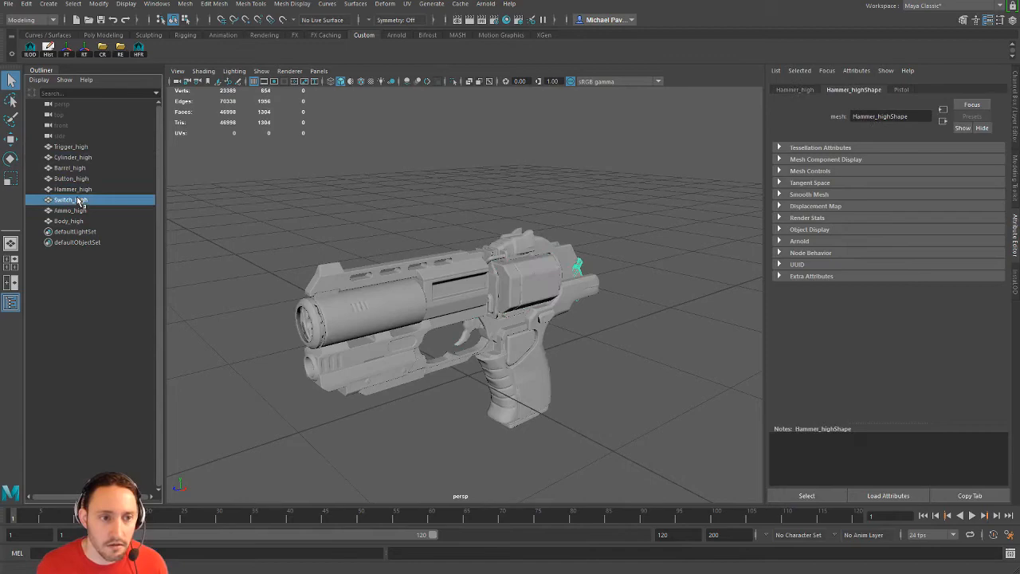
pyautogui.click(68, 221)
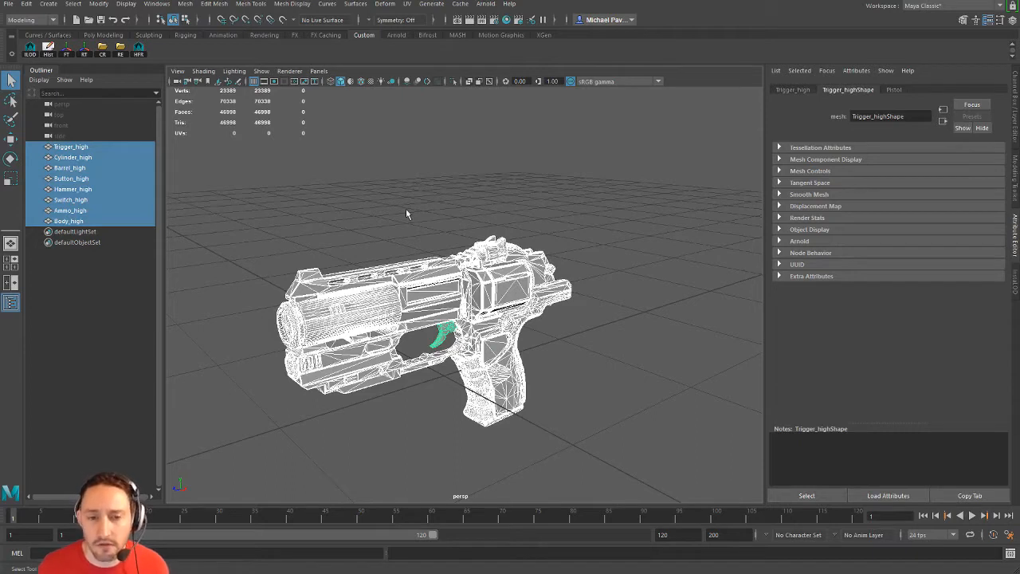
pyautogui.moveTo(428, 189)
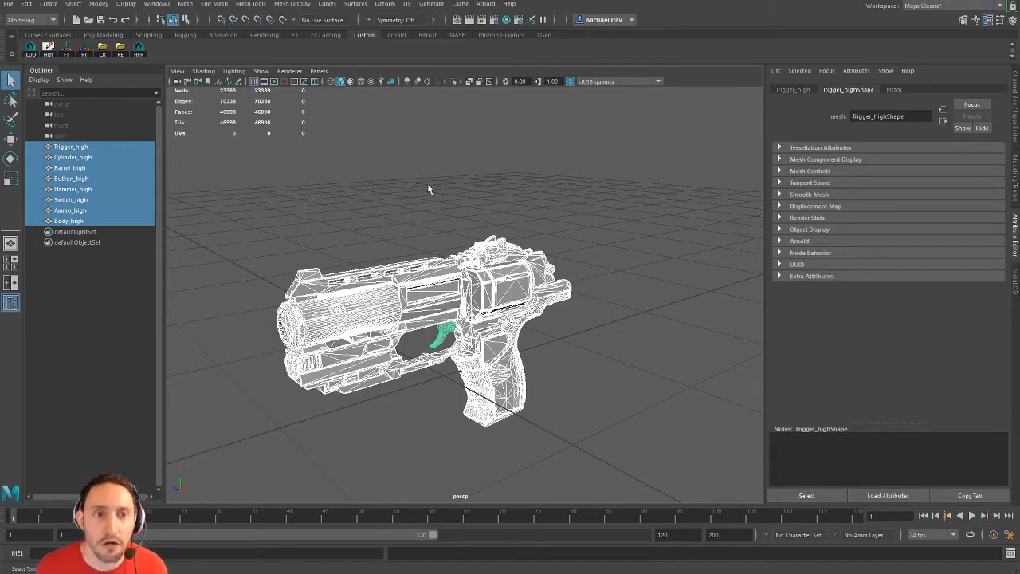
pyautogui.click(28, 20)
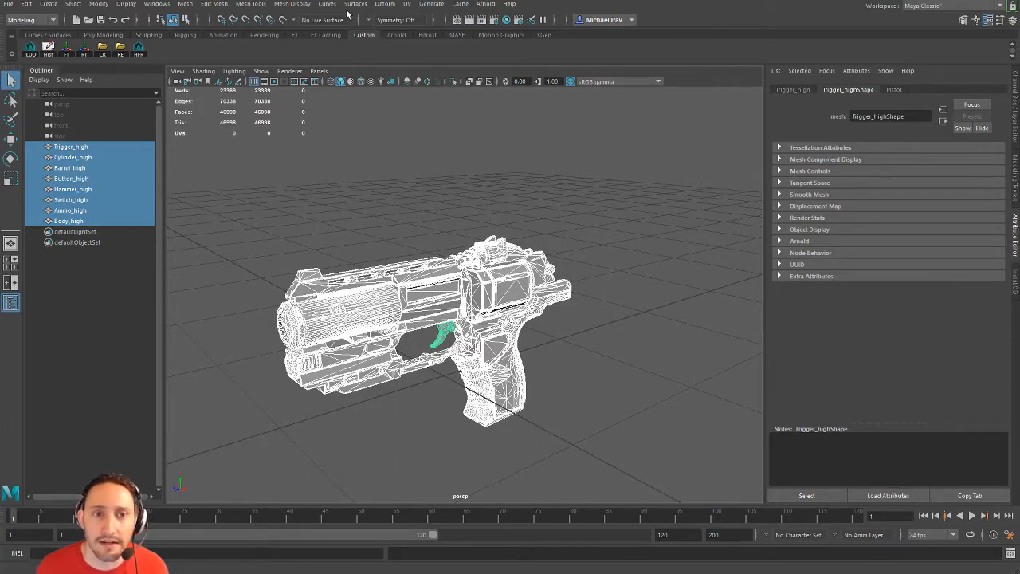
# - Browse the Surfaces, Mesh and Mesh Display menus, then soften edges on all parts
pyautogui.click(355, 4)
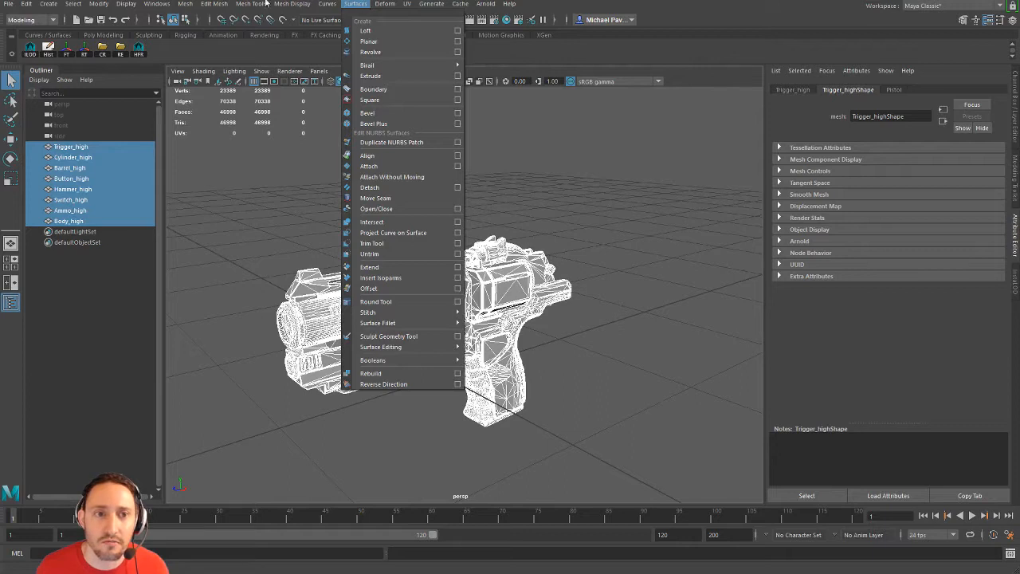
pyautogui.click(213, 4)
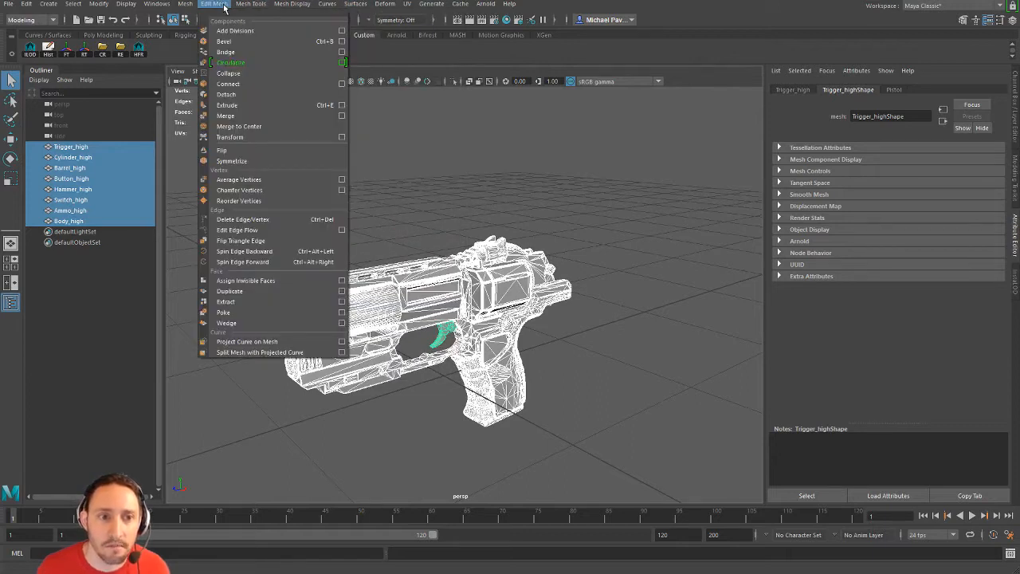
pyautogui.click(292, 4)
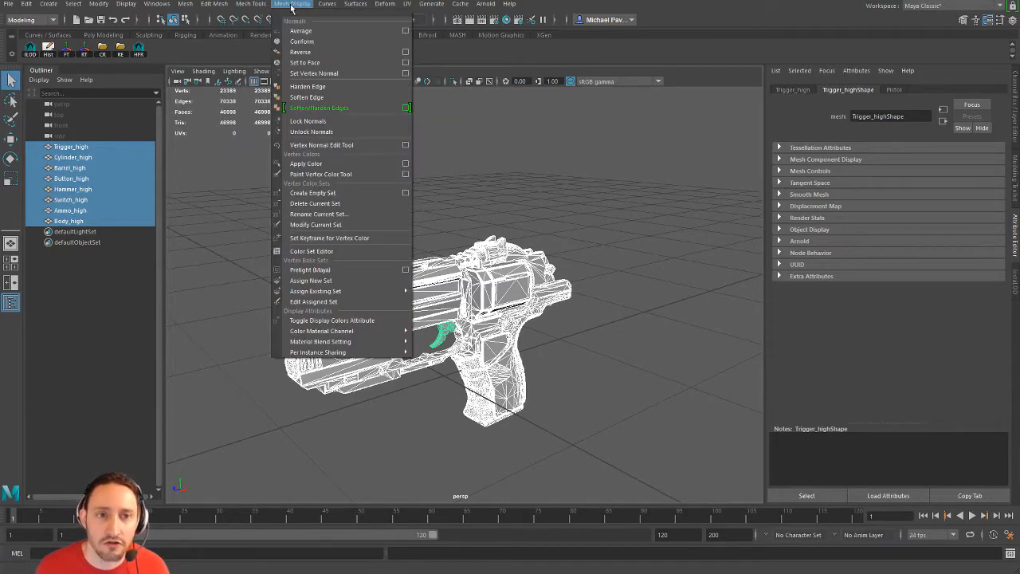
pyautogui.moveTo(311, 132)
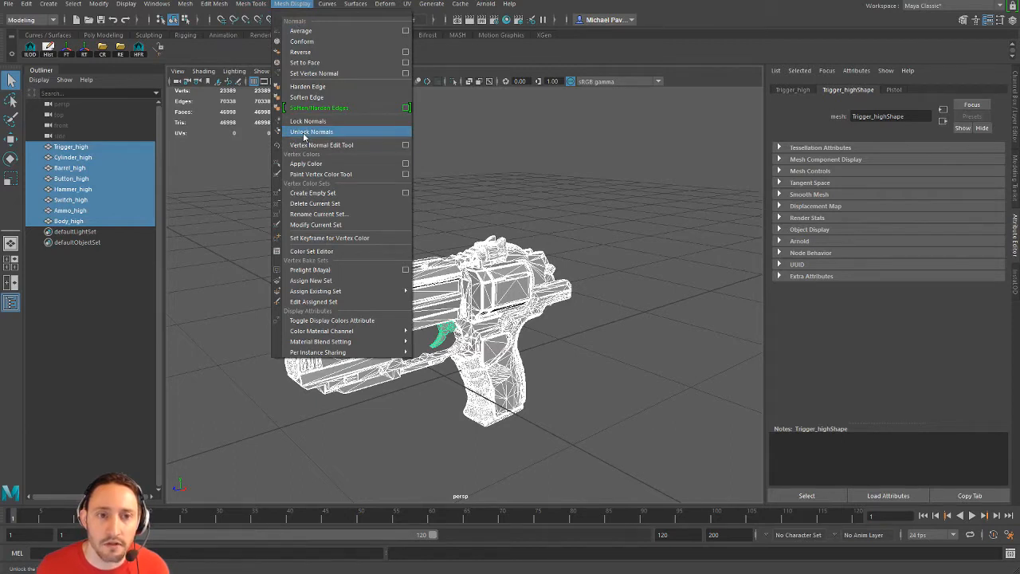
pyautogui.moveTo(306, 96)
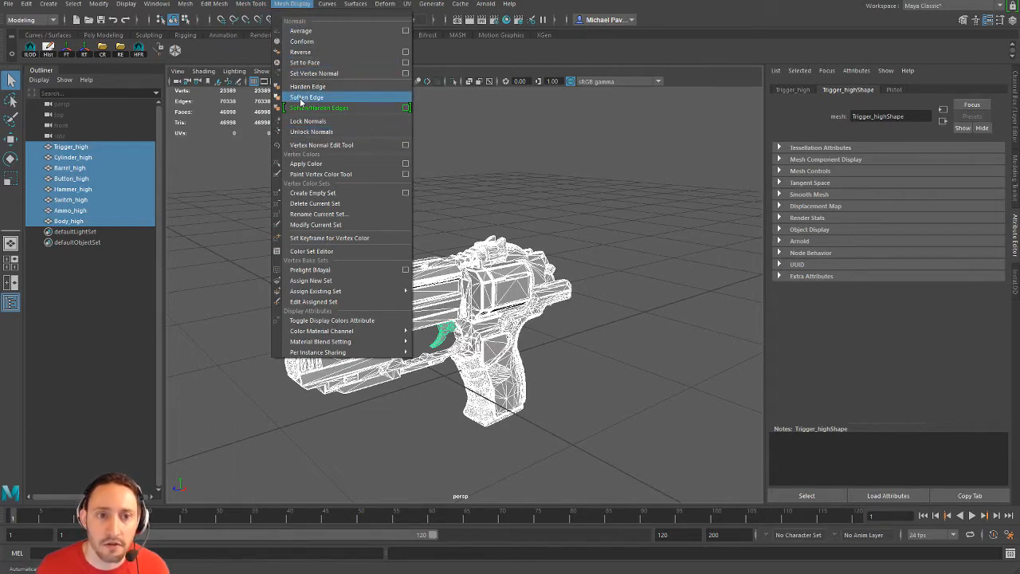
pyautogui.click(307, 96)
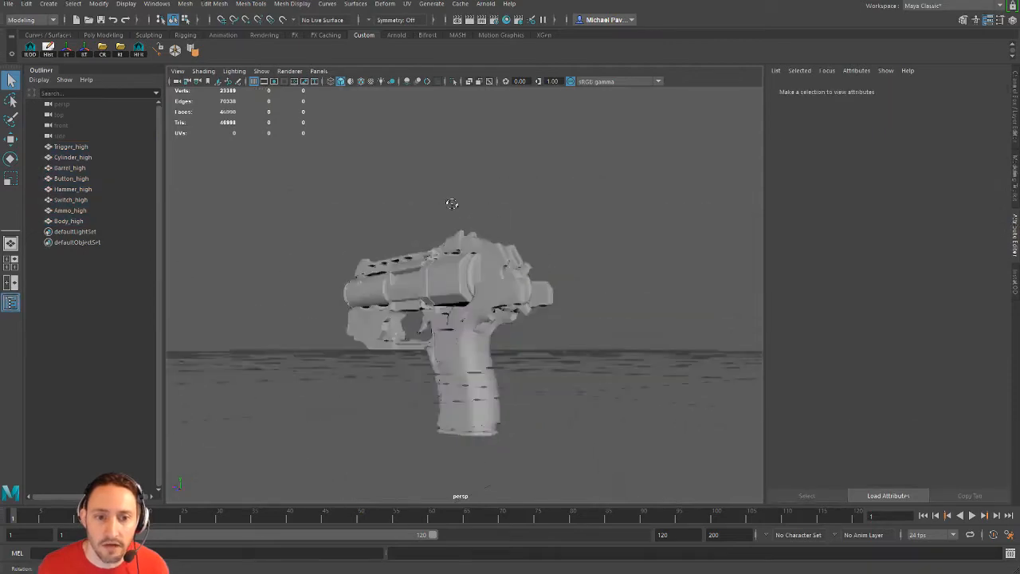
# - Orbit the view and reselect Trigger_high through Body_high
pyautogui.moveTo(452, 203); pyautogui.dragTo(310, 238)
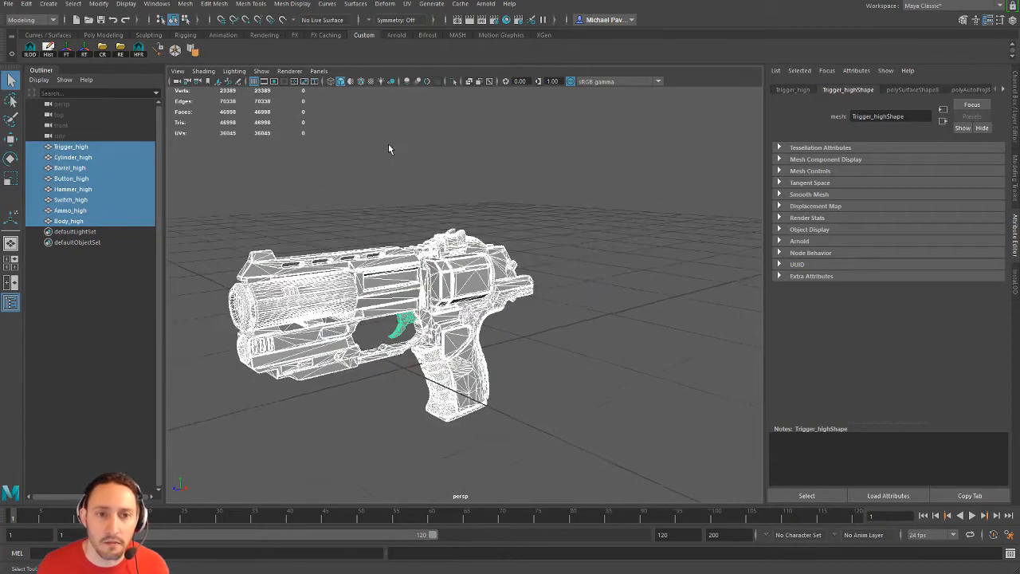
pyautogui.click(185, 4)
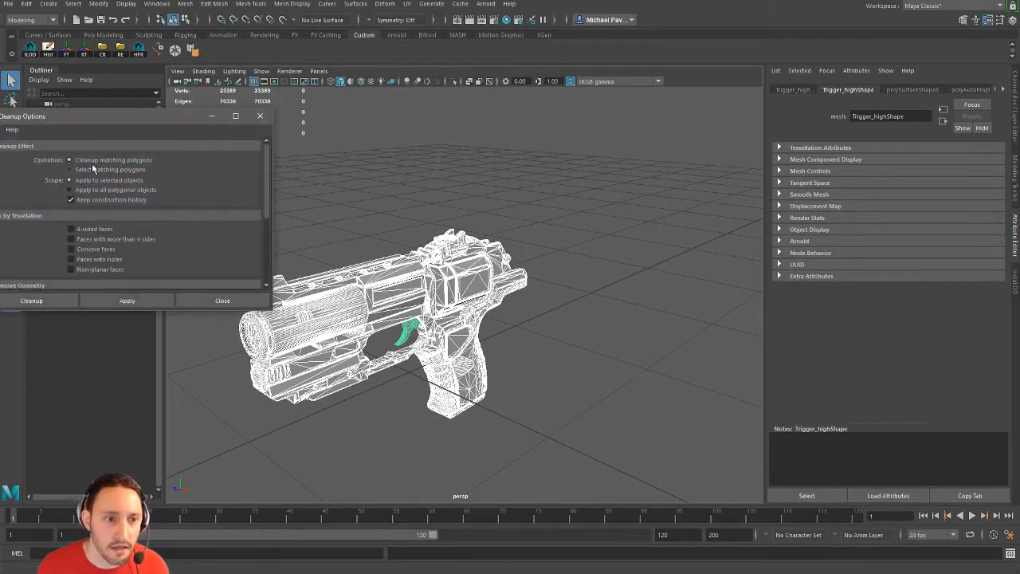
# - In Mesh Cleanup options, enable removal of zero-length edges and zero-area faces
pyautogui.scroll(-3)
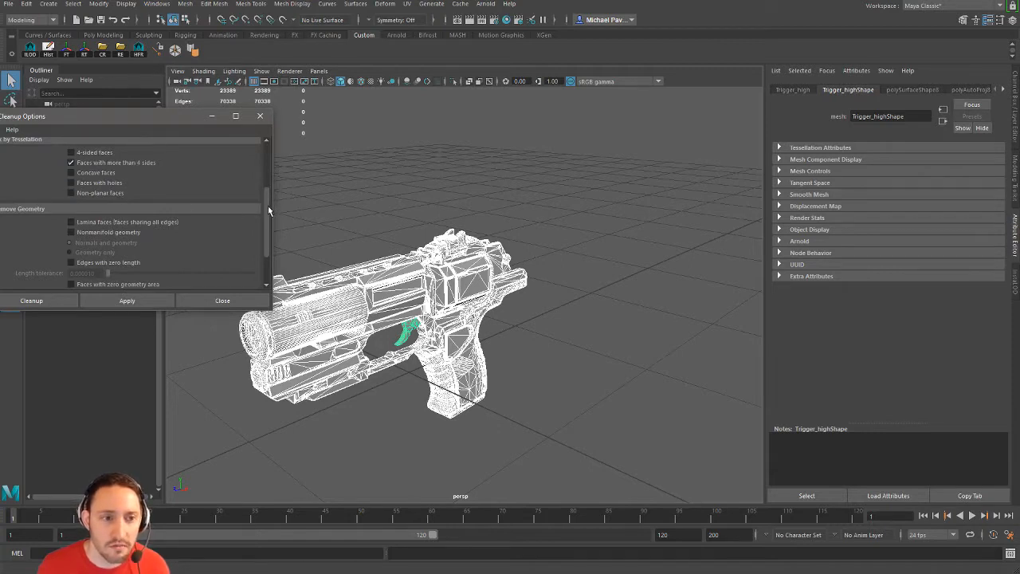
pyautogui.scroll(-3)
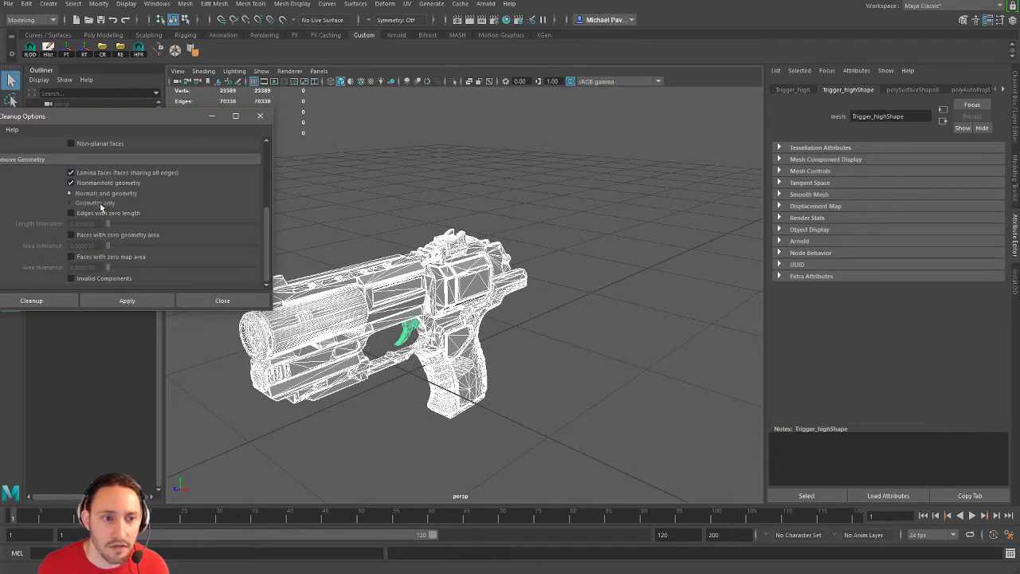
pyautogui.click(71, 213)
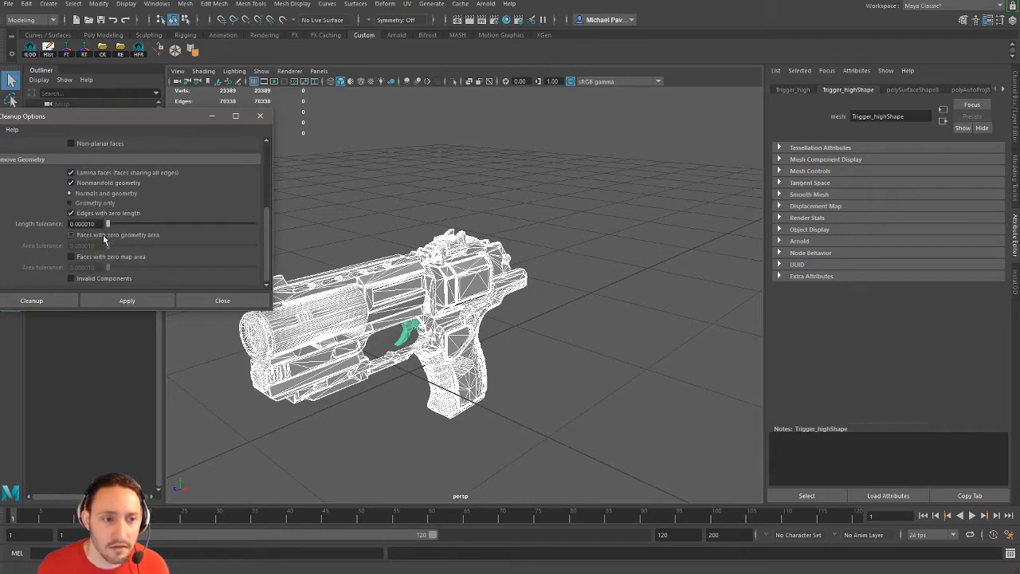
pyautogui.click(71, 234)
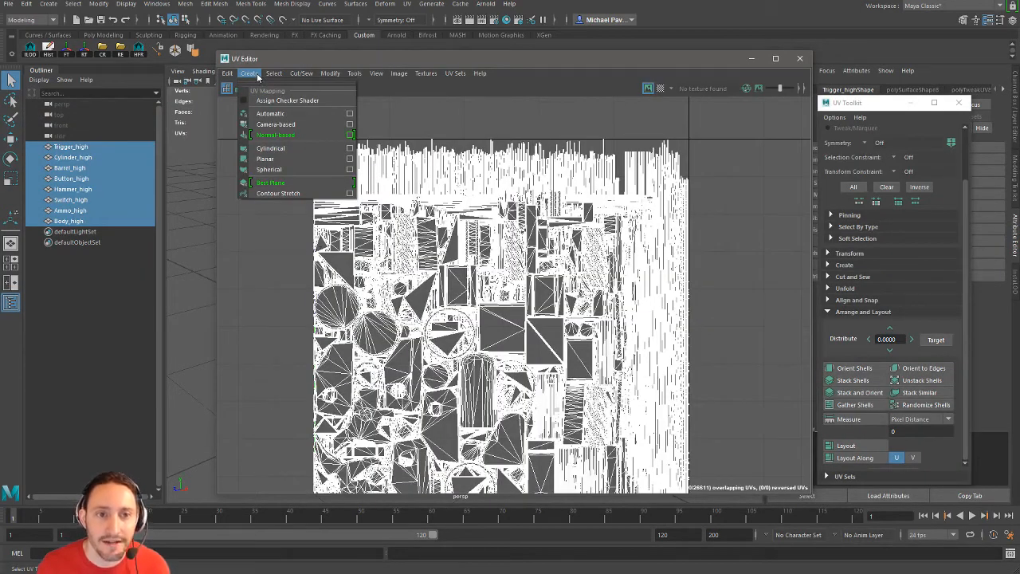
# - Apply a UV layout with Shell Pre-Scaling set to Preserve 3D Ratios
pyautogui.click(330, 73)
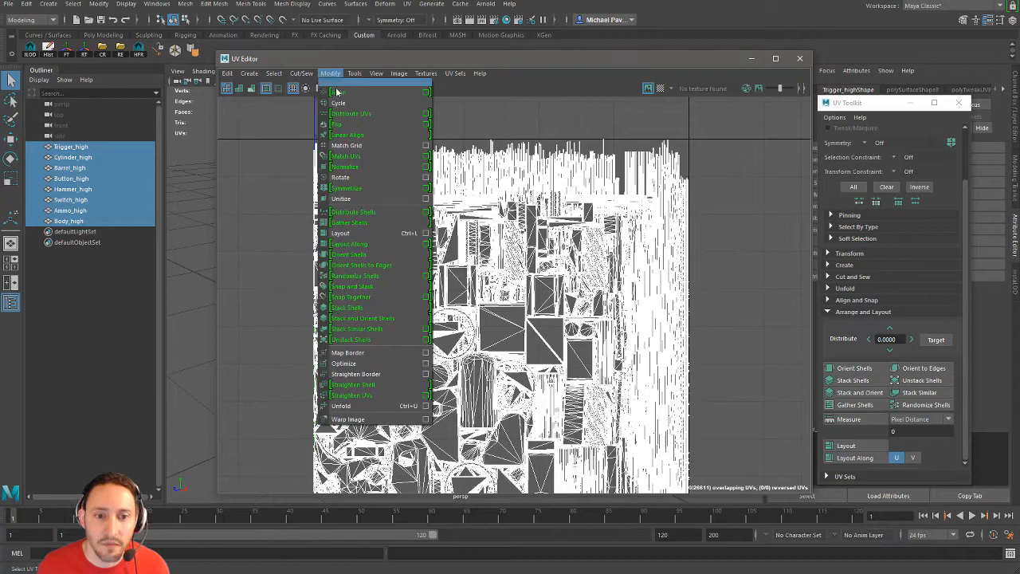
pyautogui.moveTo(375, 233)
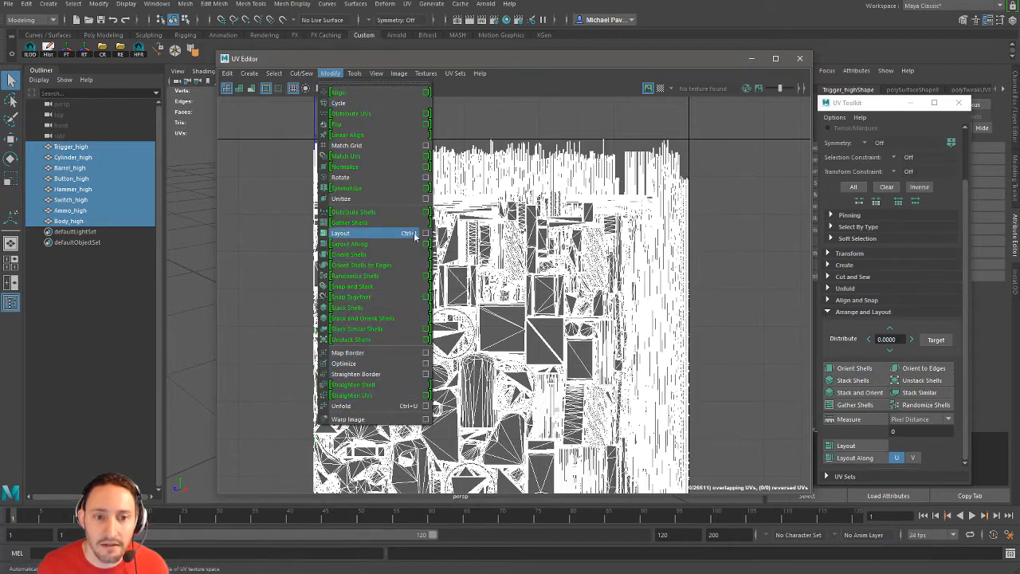
pyautogui.click(426, 233)
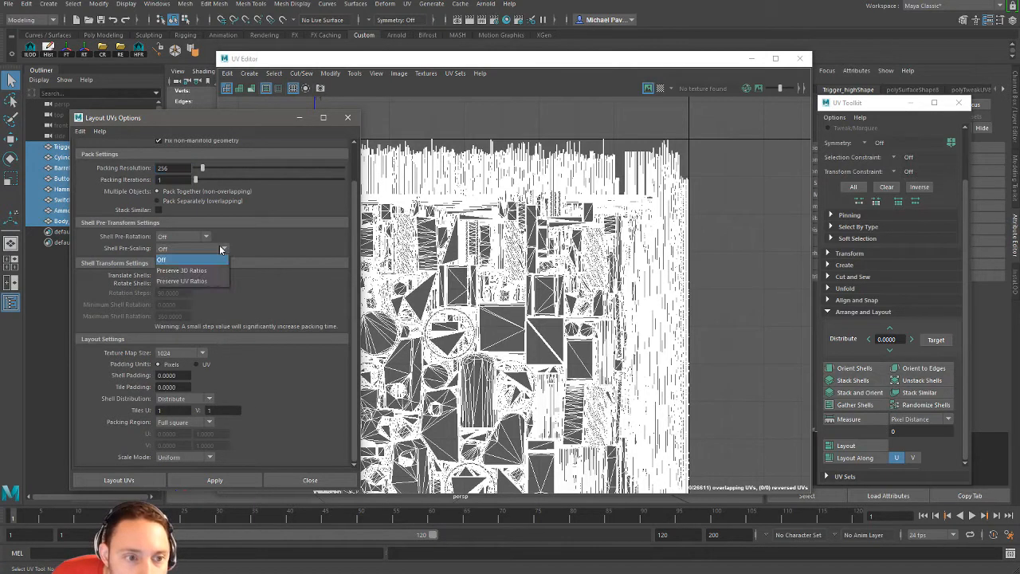
pyautogui.moveTo(215, 271)
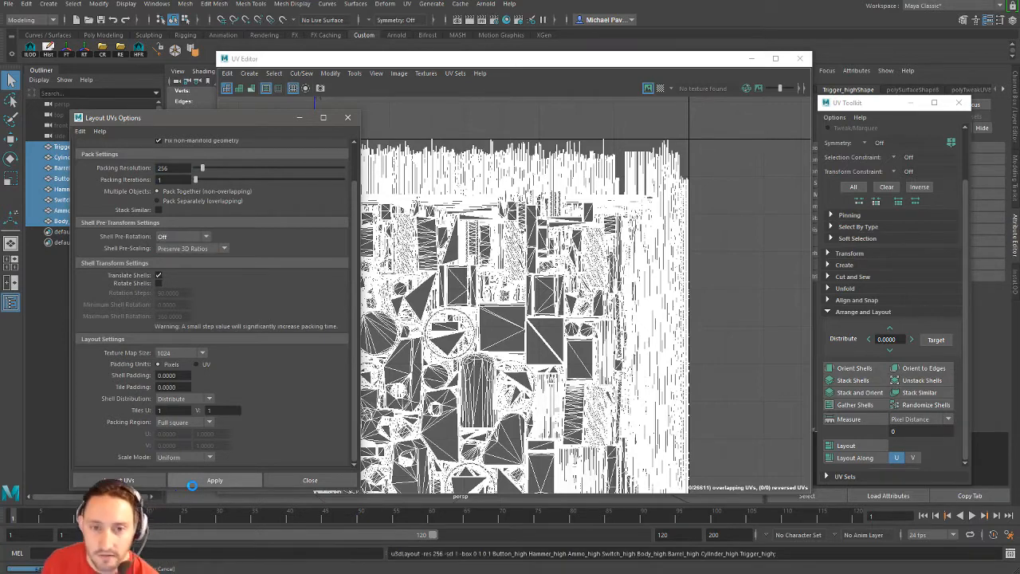
pyautogui.click(215, 480)
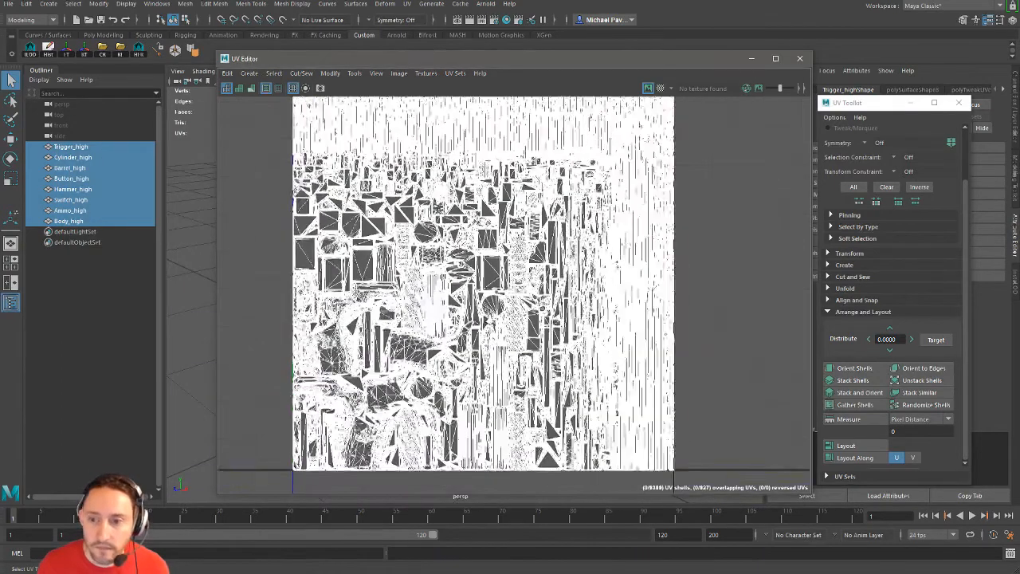
# - Re-run the UV layout with a 2048 texture map size and 4-pixel shell padding
pyautogui.click(846, 444)
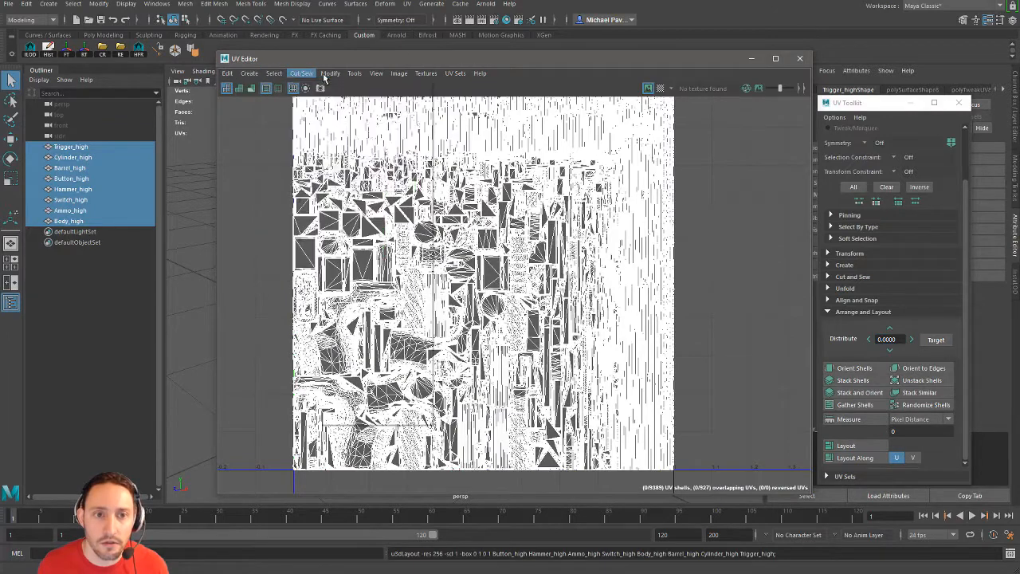
pyautogui.click(330, 72)
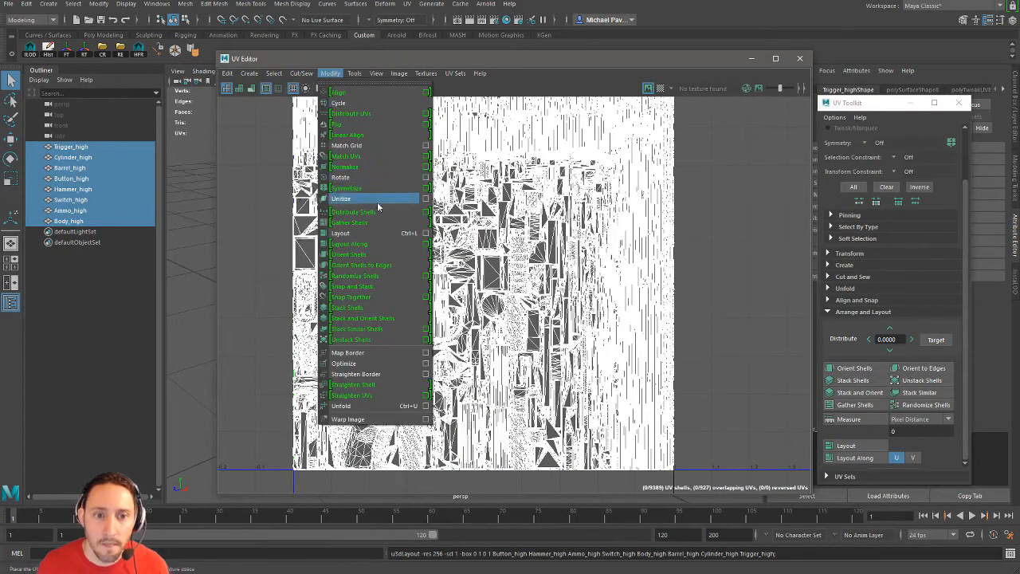
pyautogui.click(426, 233)
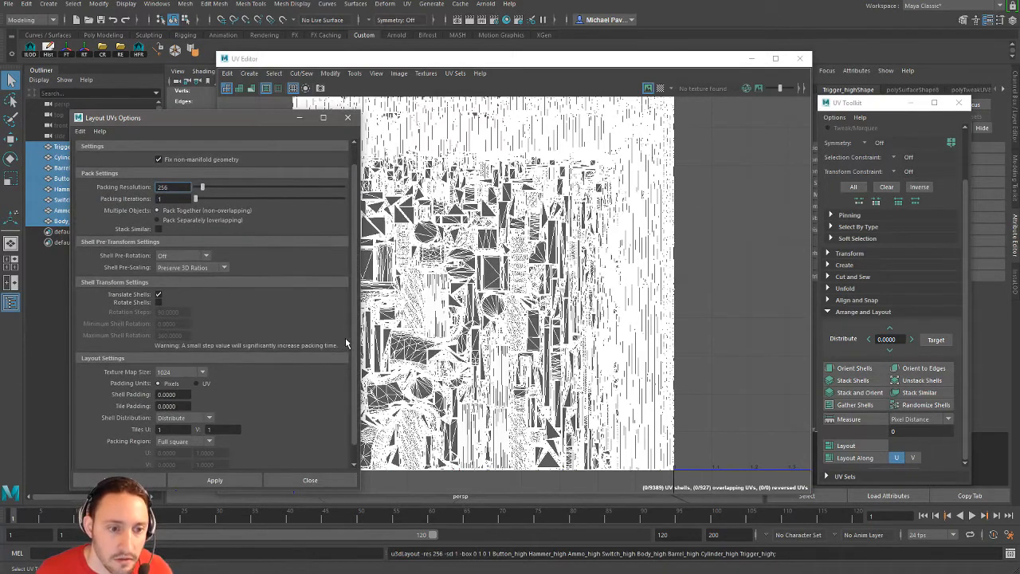
pyautogui.scroll(-3)
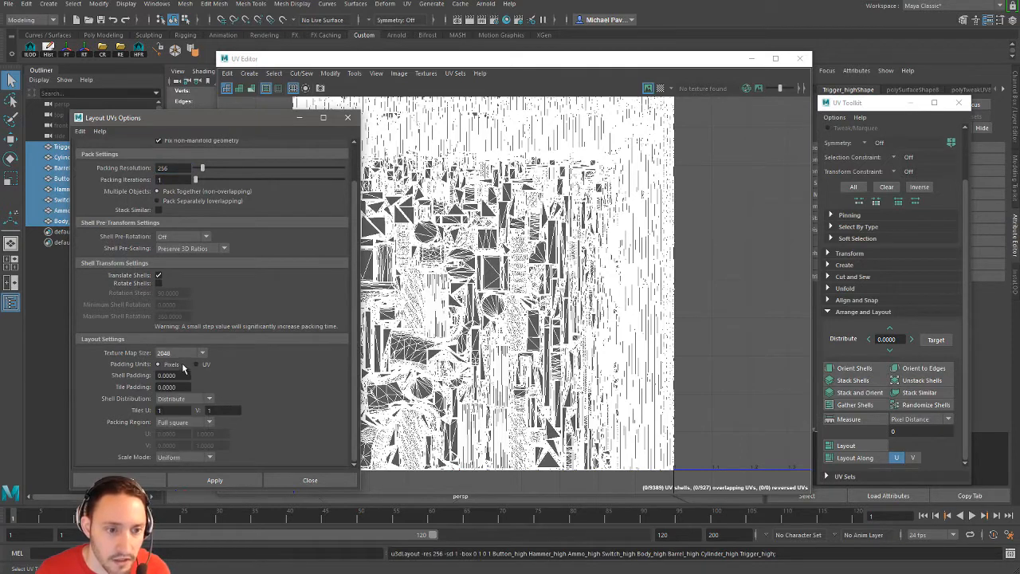
pyautogui.tripleClick(174, 375)
pyautogui.write('4')
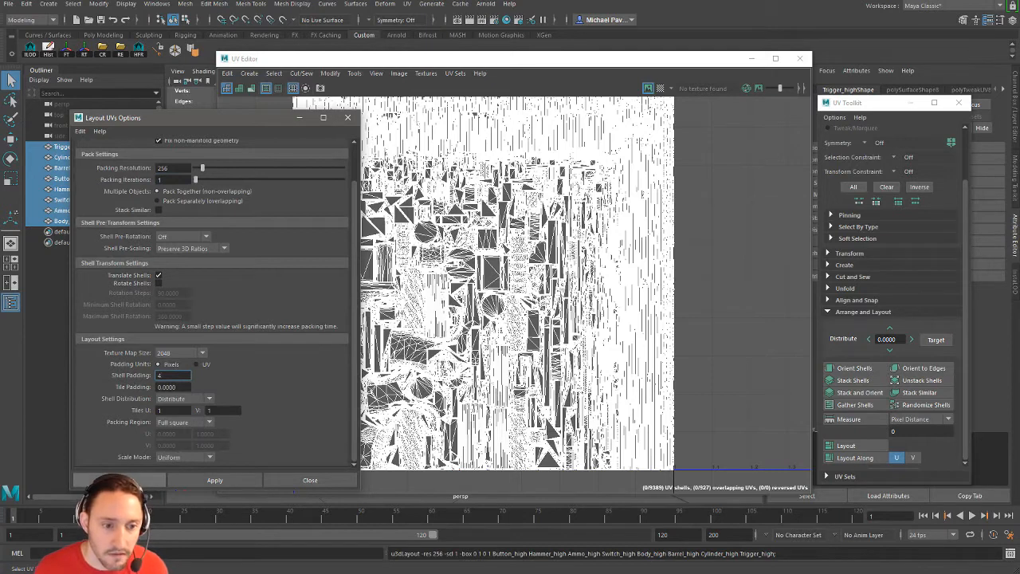
pyautogui.click(215, 480)
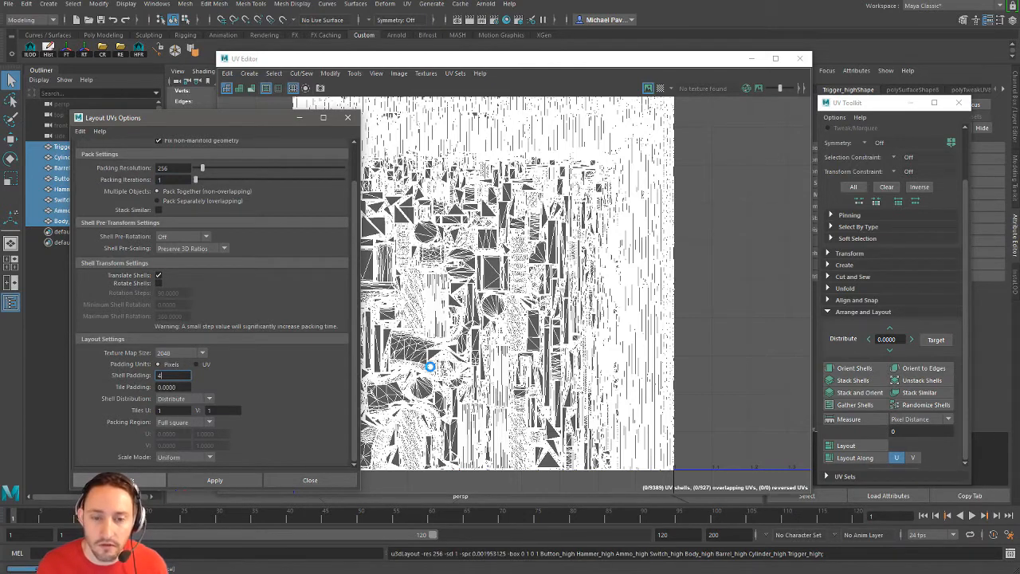
pyautogui.moveTo(468, 361)
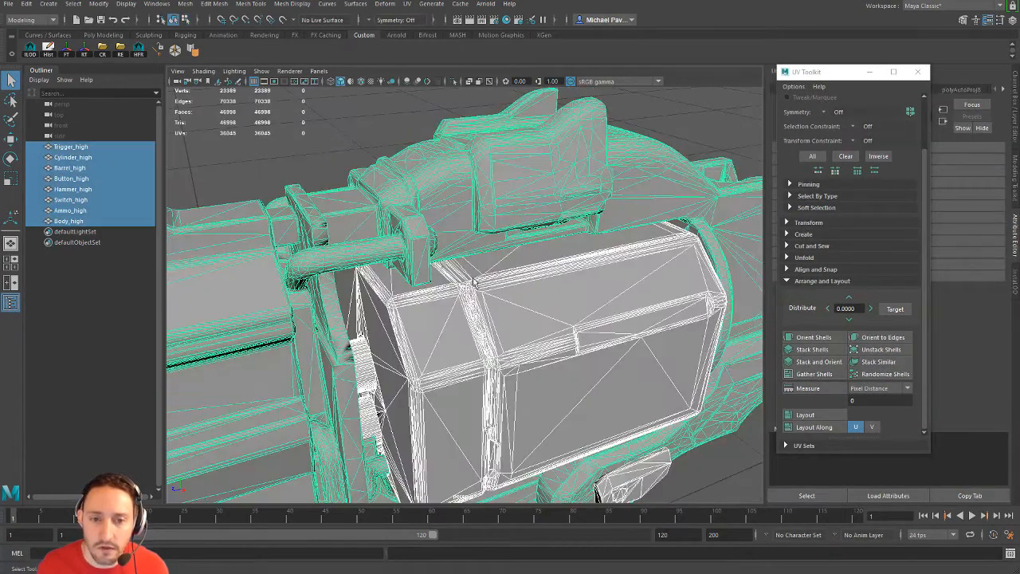
pyautogui.click(185, 4)
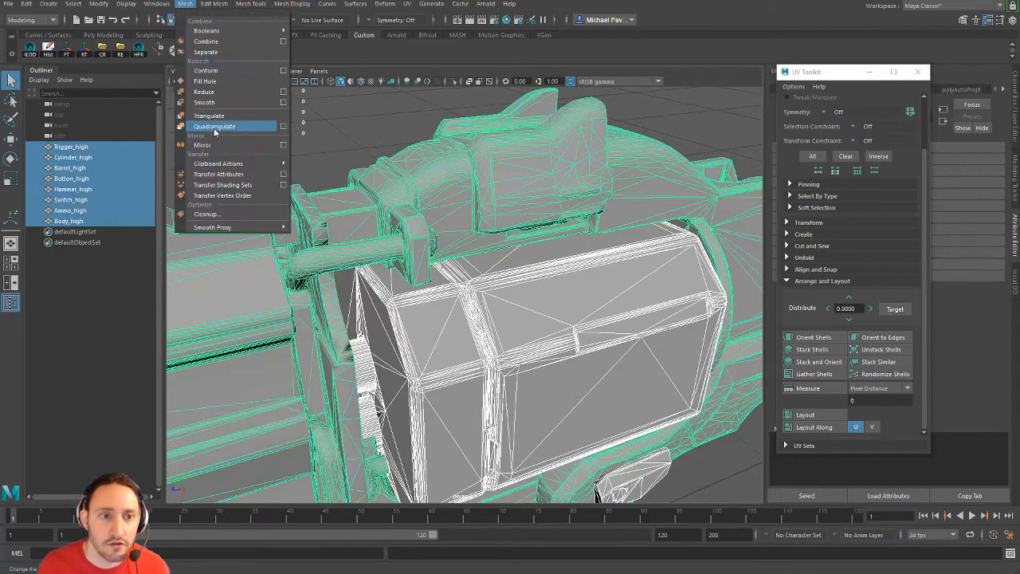
pyautogui.click(206, 213)
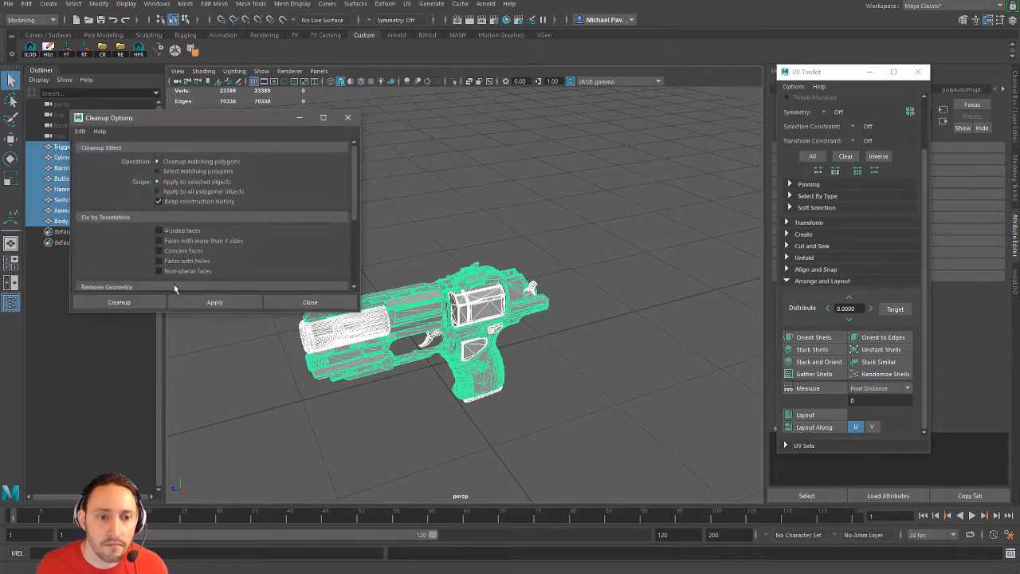
pyautogui.click(119, 301)
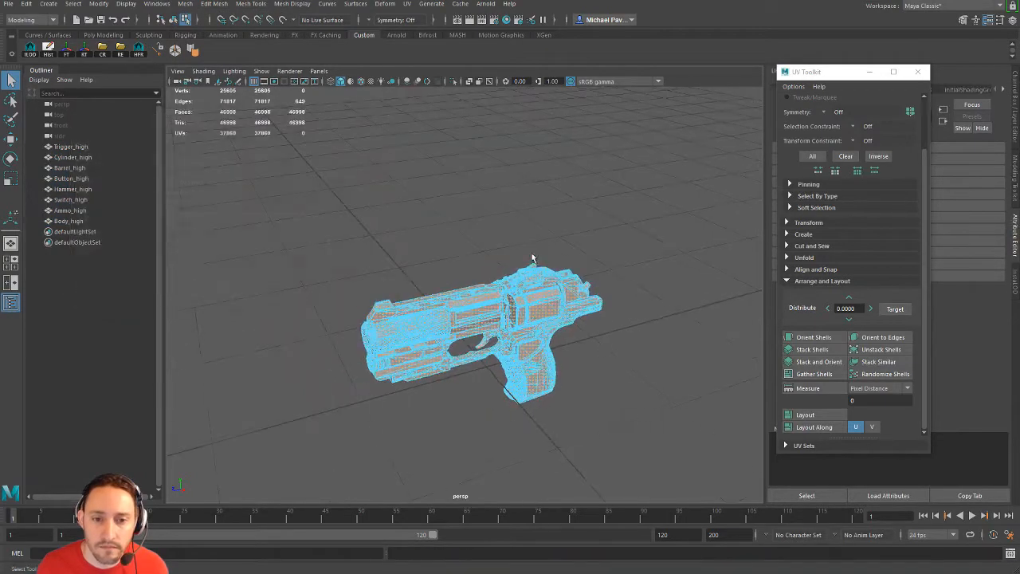
pyautogui.moveTo(532, 257); pyautogui.dragTo(348, 301)
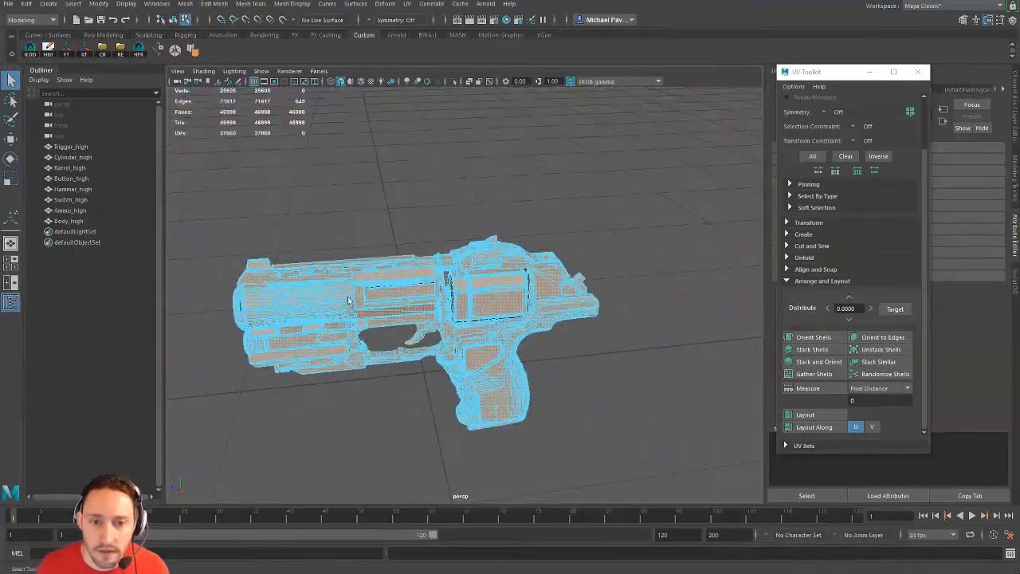
pyautogui.click(408, 4)
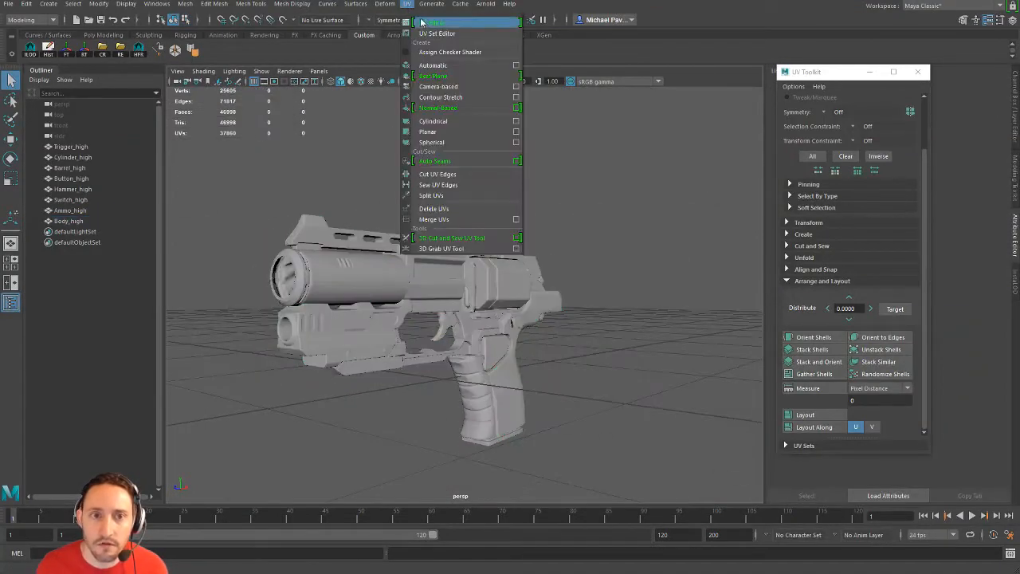
# - Open the UV Editor to check the packed pistol shells for overlaps, then close it
pyautogui.click(435, 33)
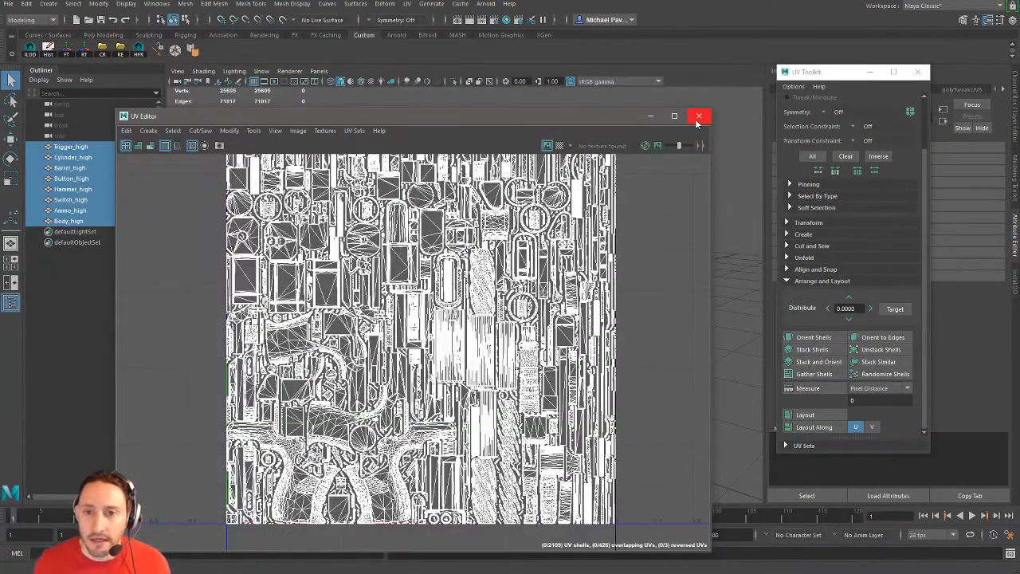
pyautogui.click(699, 116)
pyautogui.write('low')
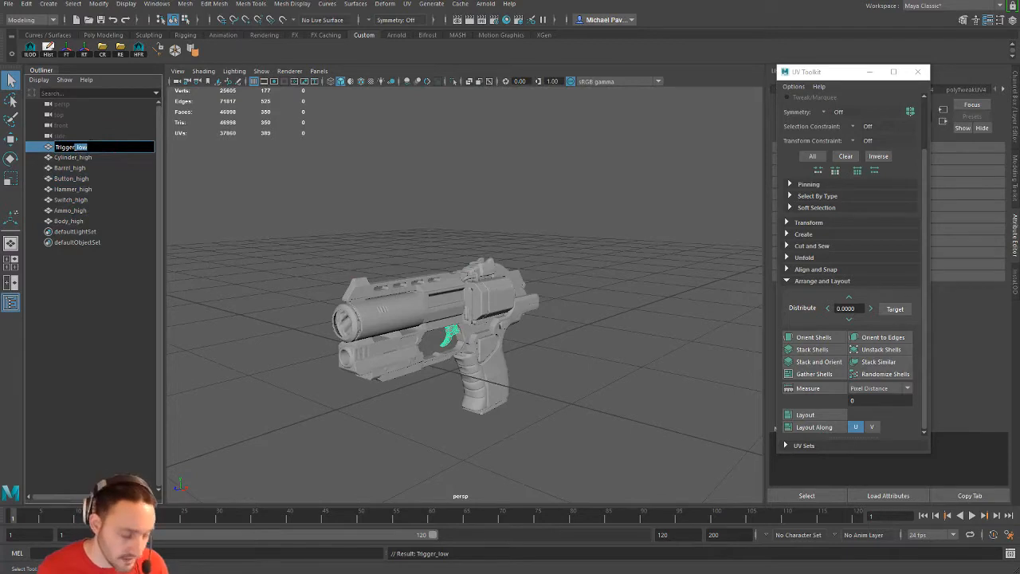
# - Rename the remaining parts, including Hammer and Switch, with the _low suffix
pyautogui.click(73, 157)
pyautogui.write('low')
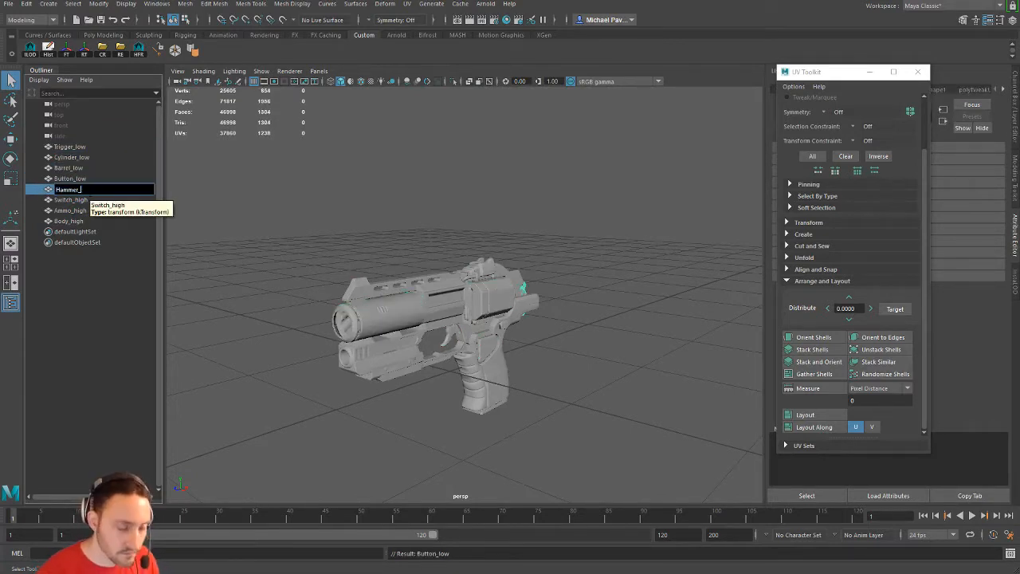
pyautogui.click(70, 199)
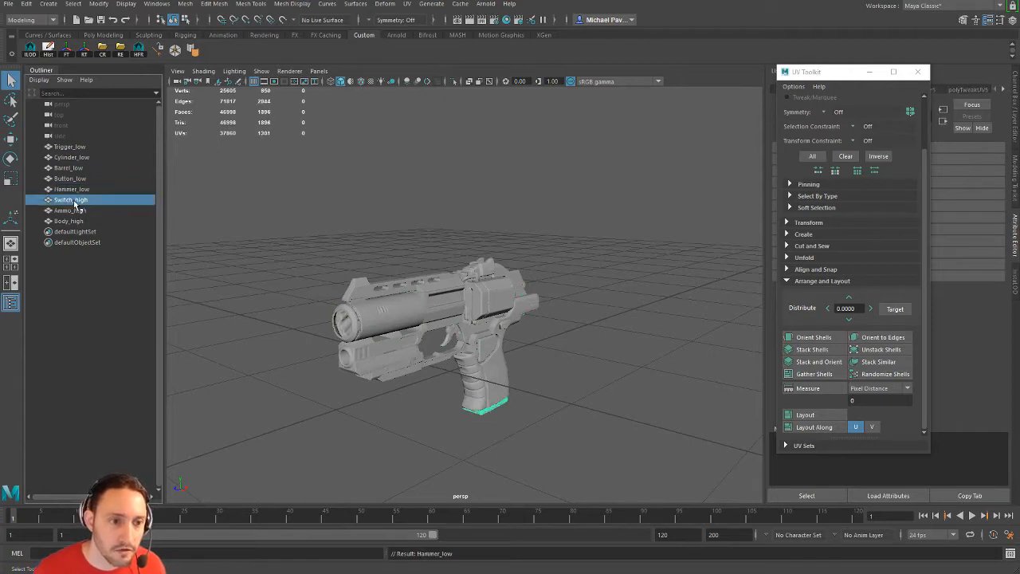
pyautogui.click(71, 210)
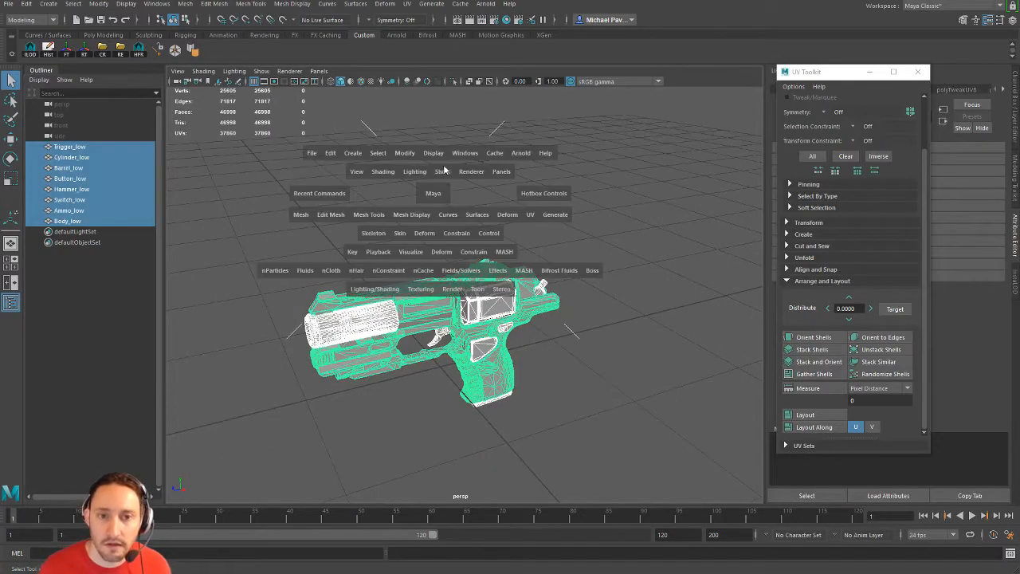
# - Create a new Lambert material in Hypershade and rename it Pistol
pyautogui.click(464, 152)
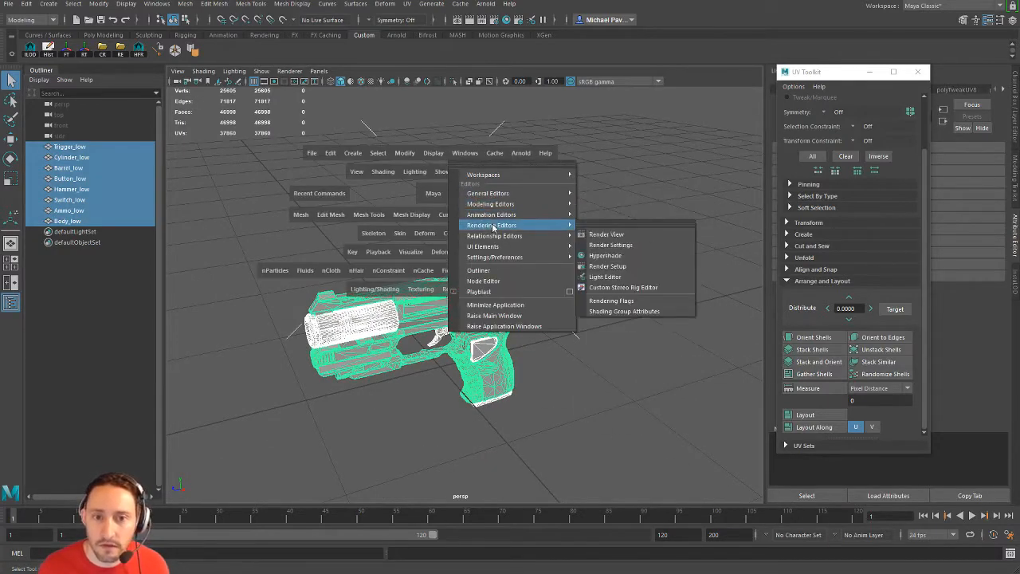
pyautogui.click(606, 255)
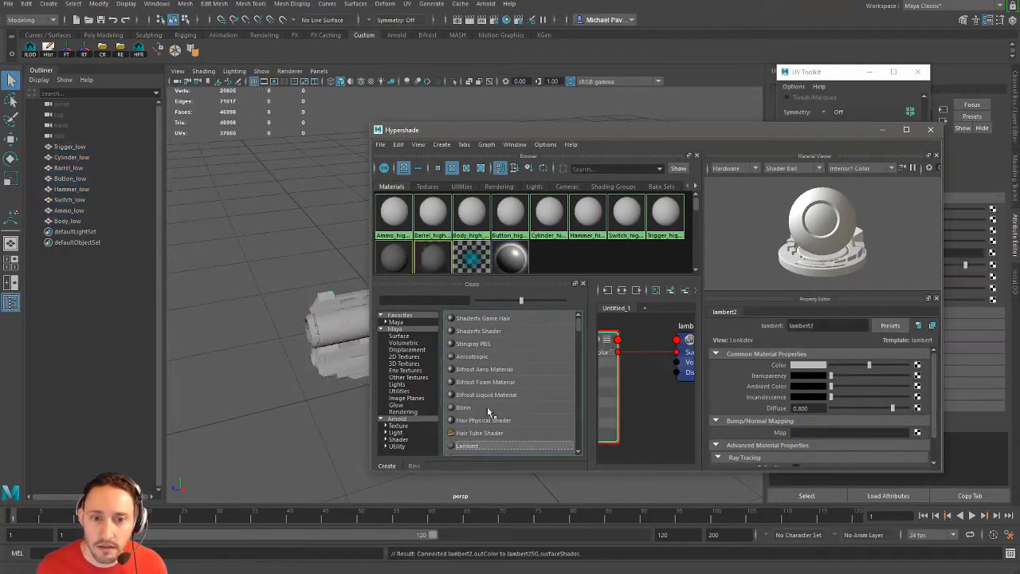
pyautogui.doubleClick(433, 255)
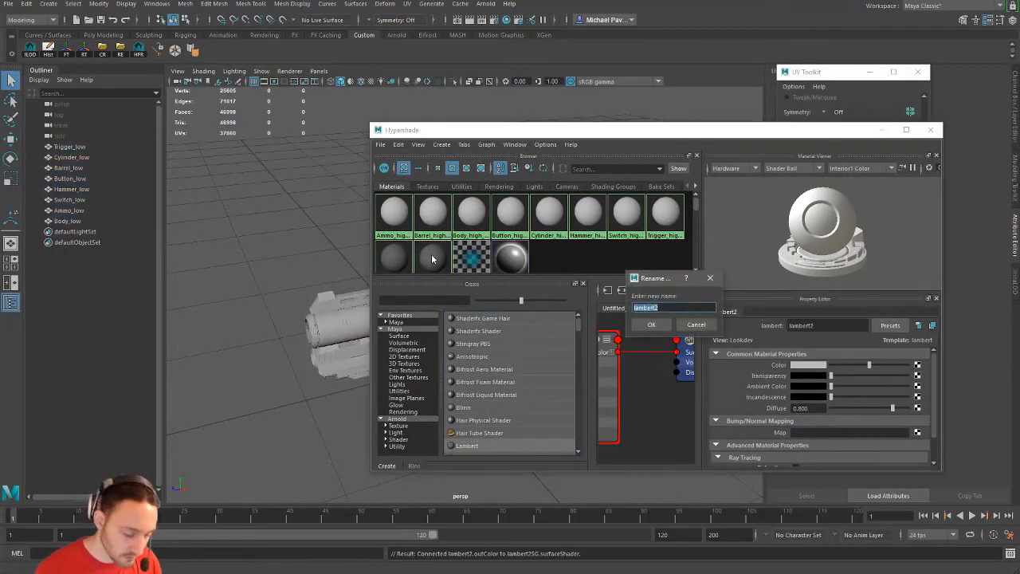
pyautogui.click(651, 324)
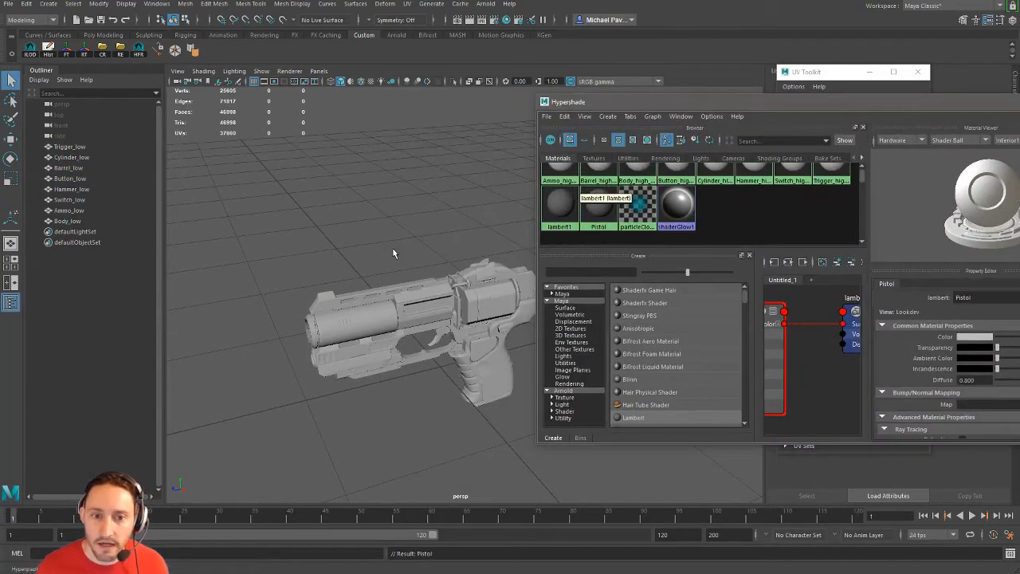
pyautogui.rightClick(598, 203)
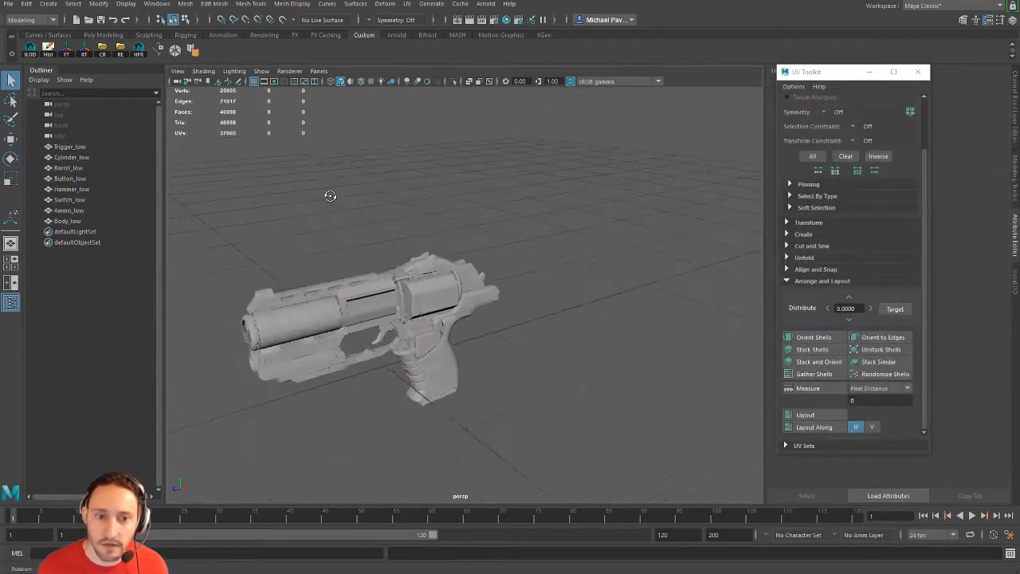
# - Export Selection of the eight _low parts with FBX as the file type, opening the export options
pyautogui.click(9, 4)
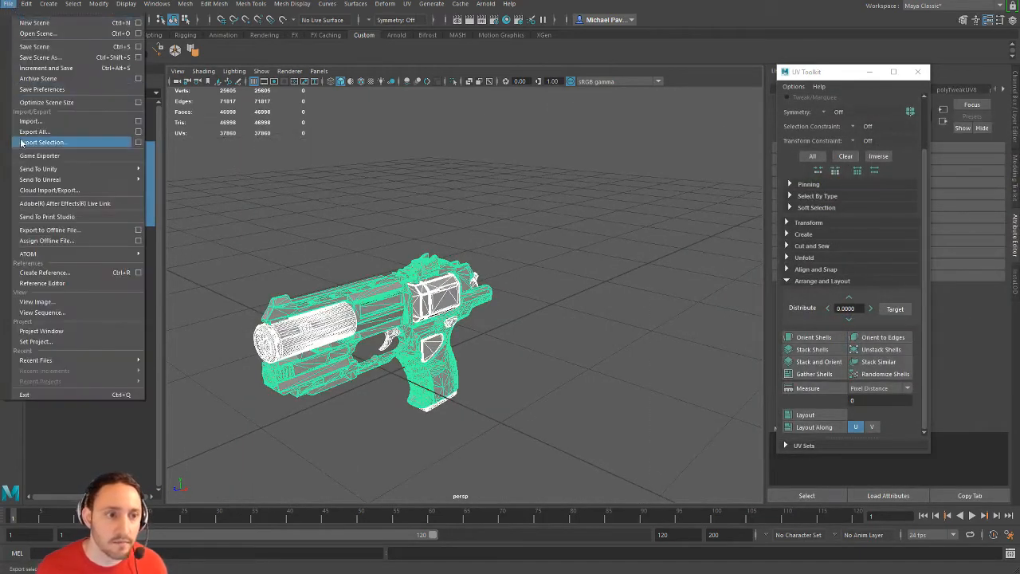
pyautogui.click(41, 142)
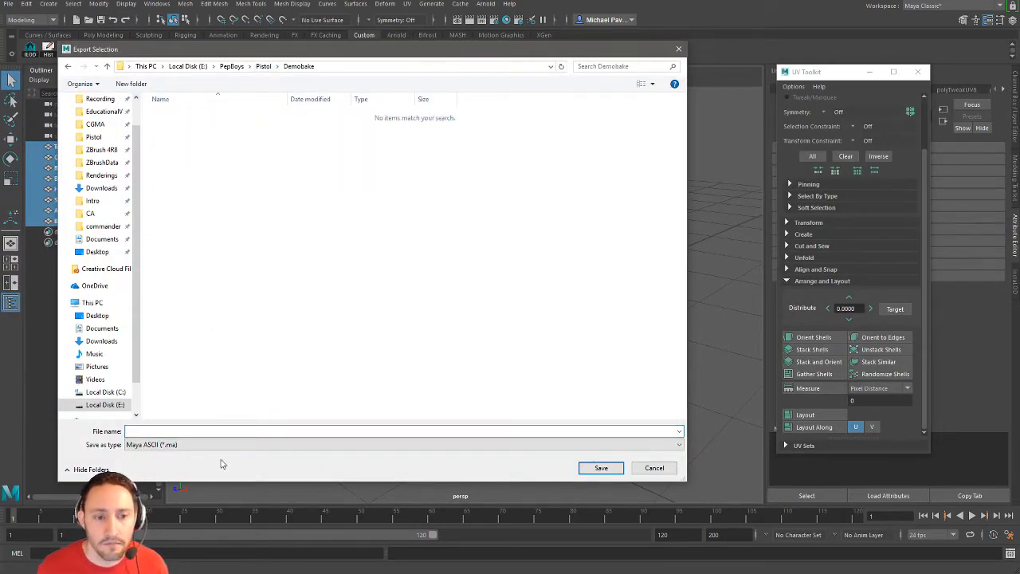
pyautogui.click(402, 444)
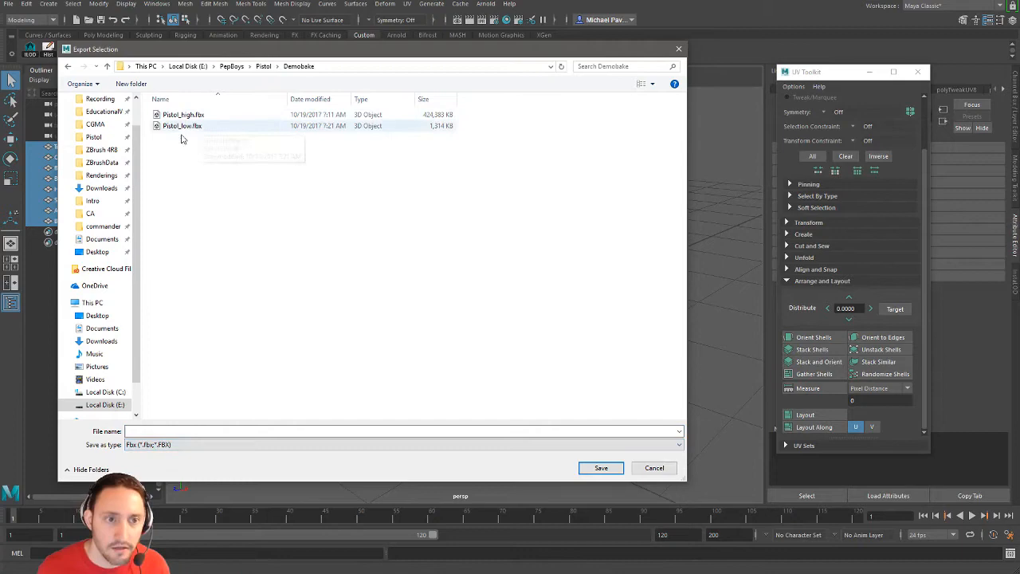
pyautogui.click(601, 468)
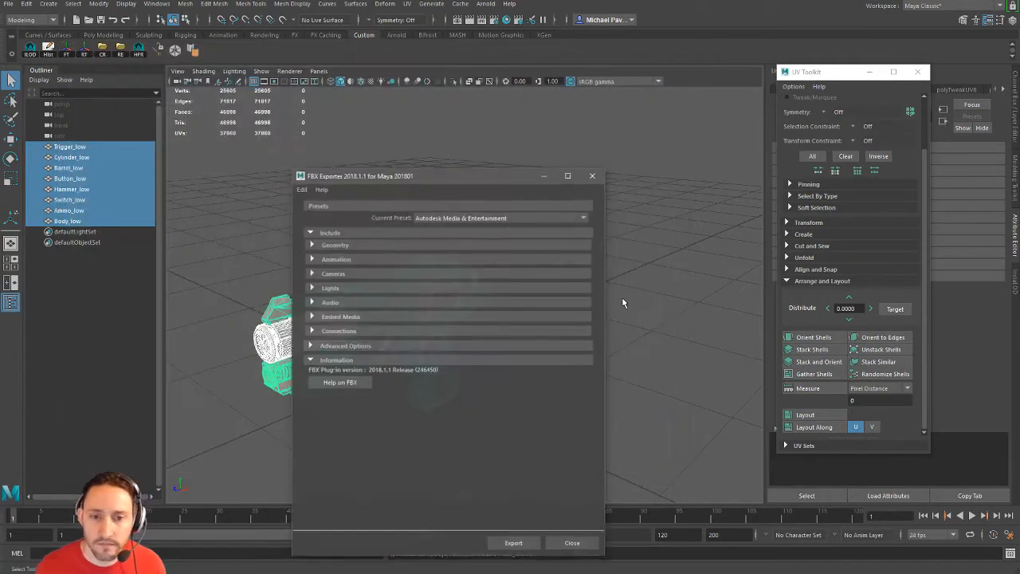
# - Under Geometry, enable Tangents and Binormals with Smooth Mesh off, then run the FBX export
pyautogui.click(335, 245)
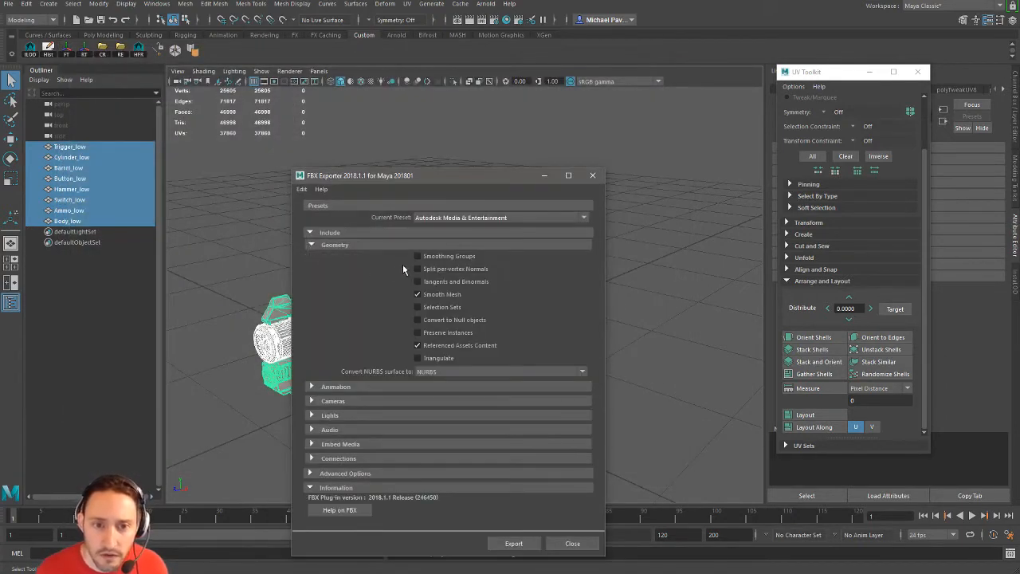
pyautogui.click(417, 294)
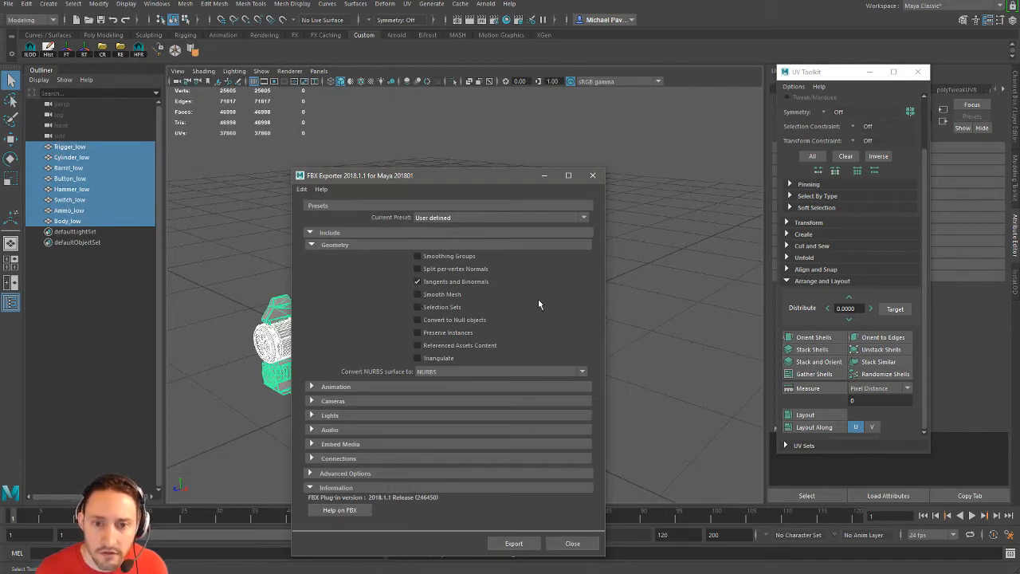
pyautogui.moveTo(440, 530)
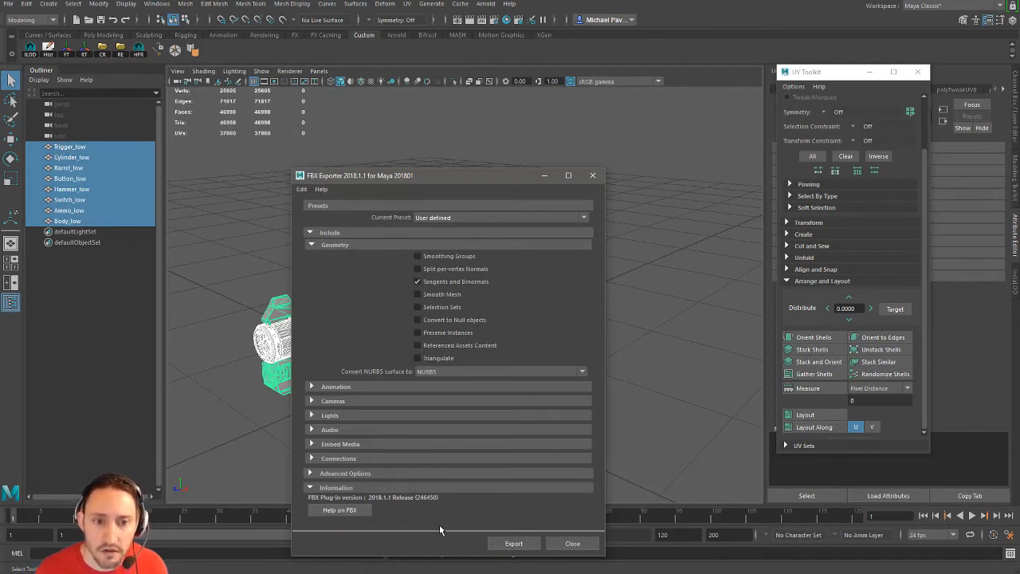
pyautogui.click(513, 542)
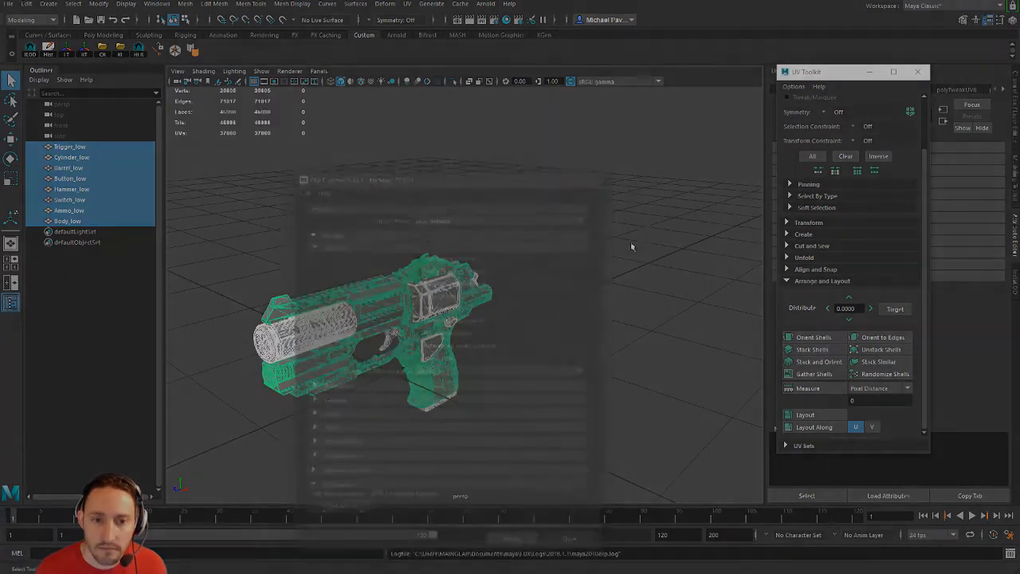